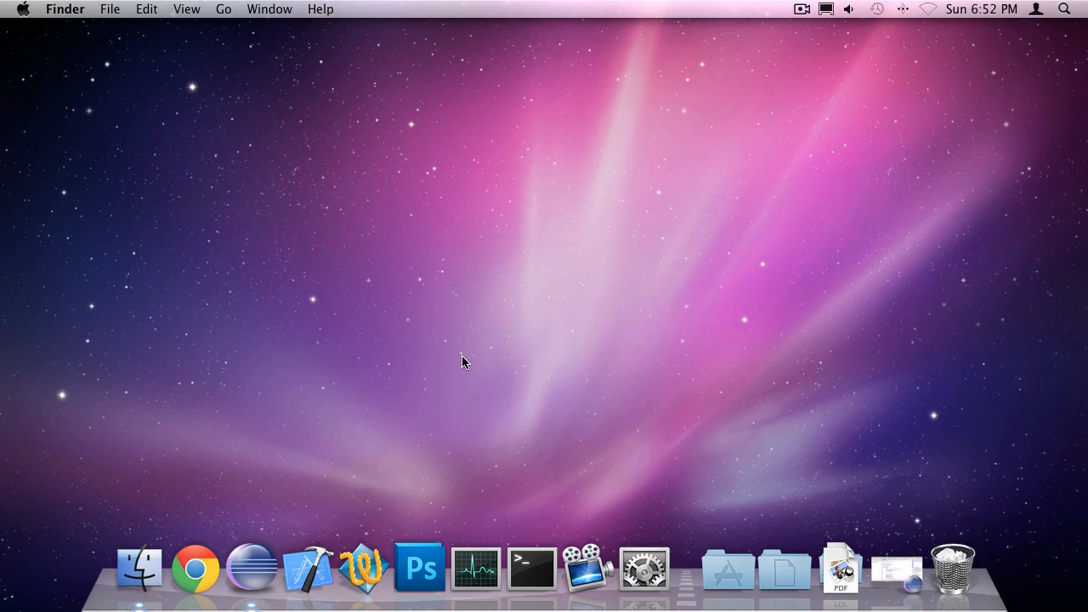
mouse_move(901, 561)
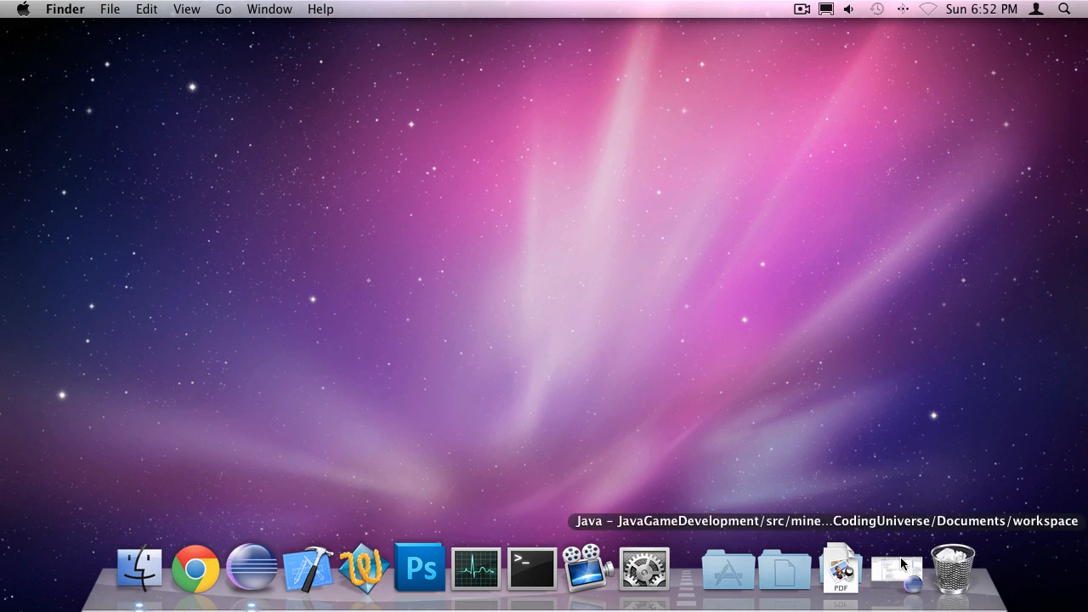
Step: Declare 'private BlockType selection = BlockType.STONE;' below the grid field in Boot.java
left_click(894, 567)
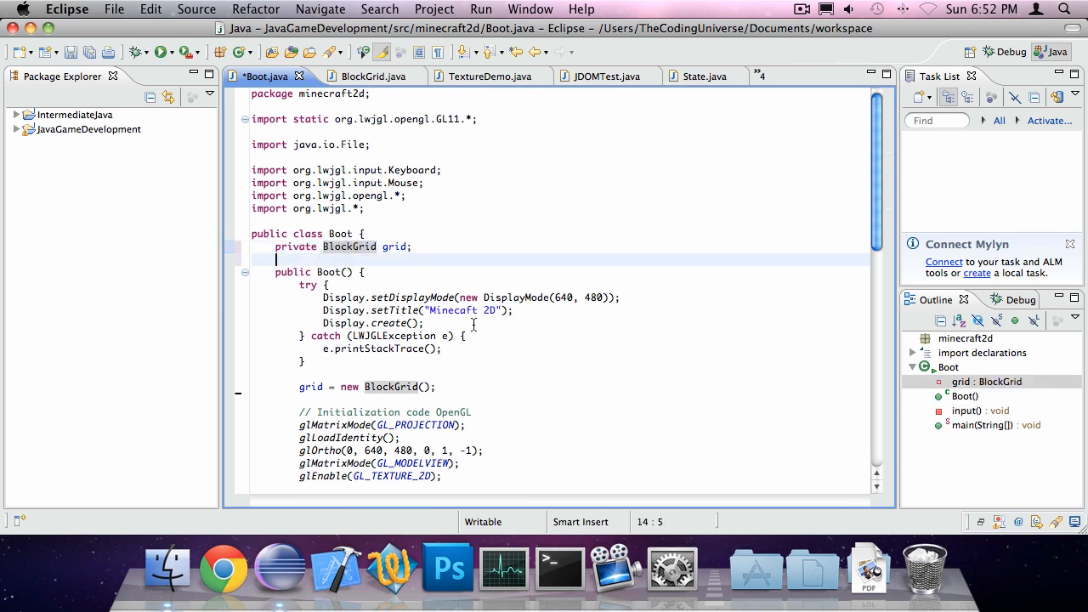
type("private")
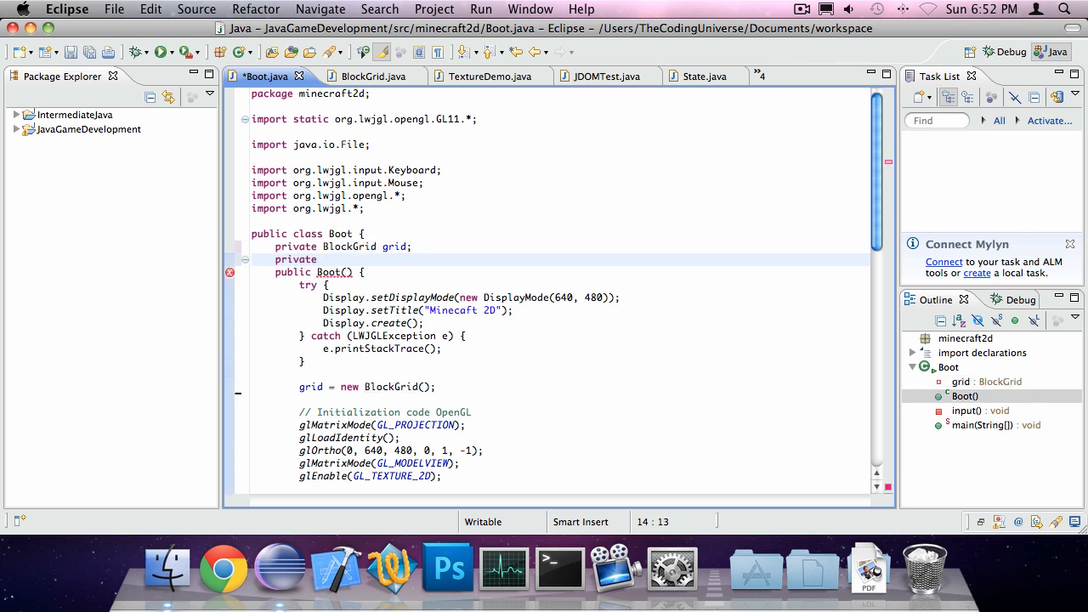
type("BlockType")
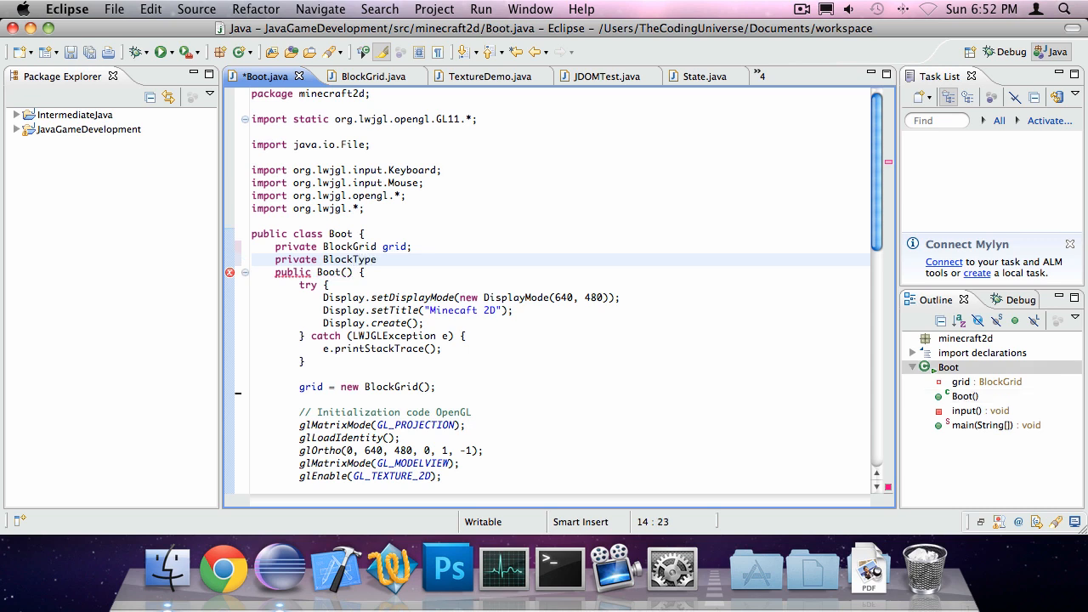
type("selection;")
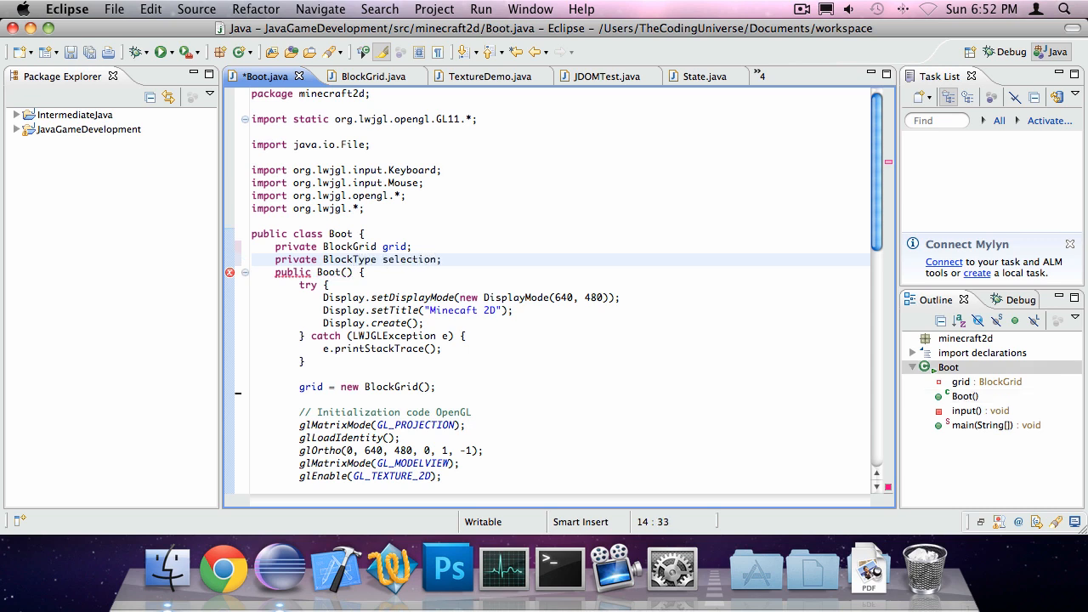
type("=")
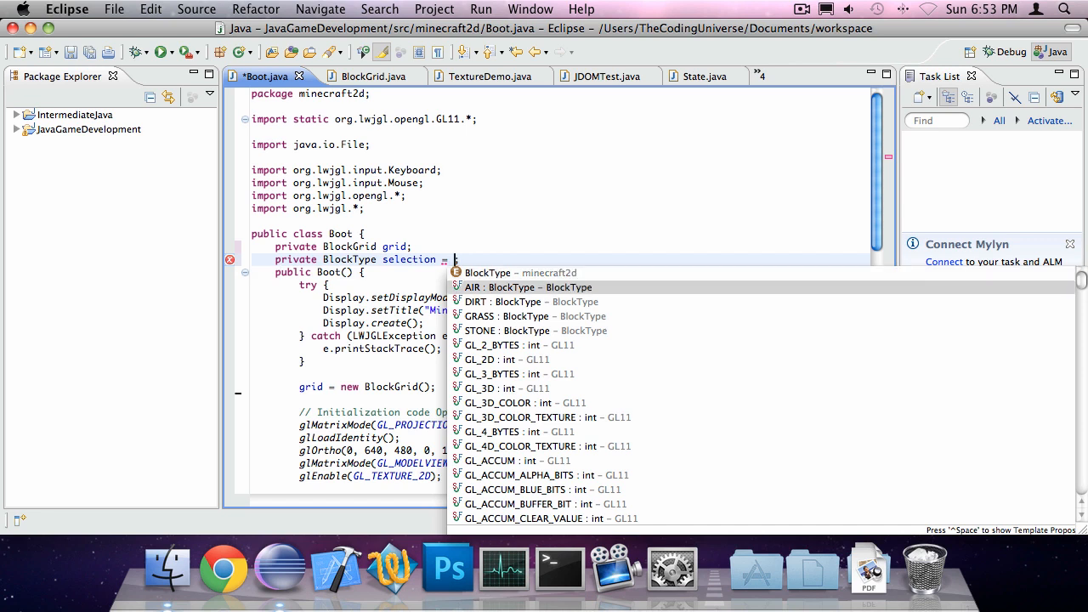
left_click(501, 330)
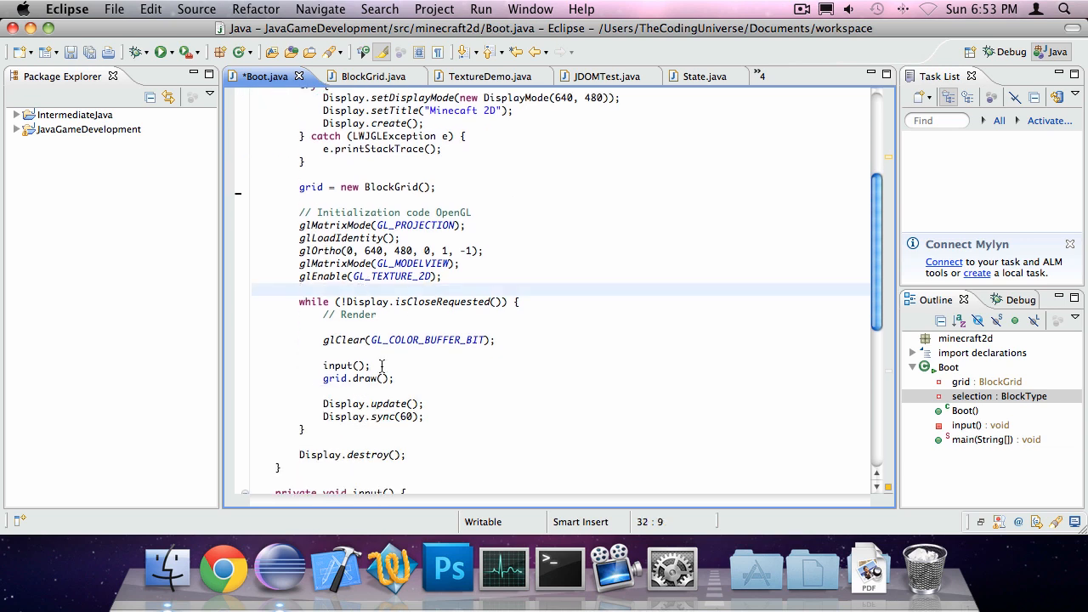
scroll("down", 3)
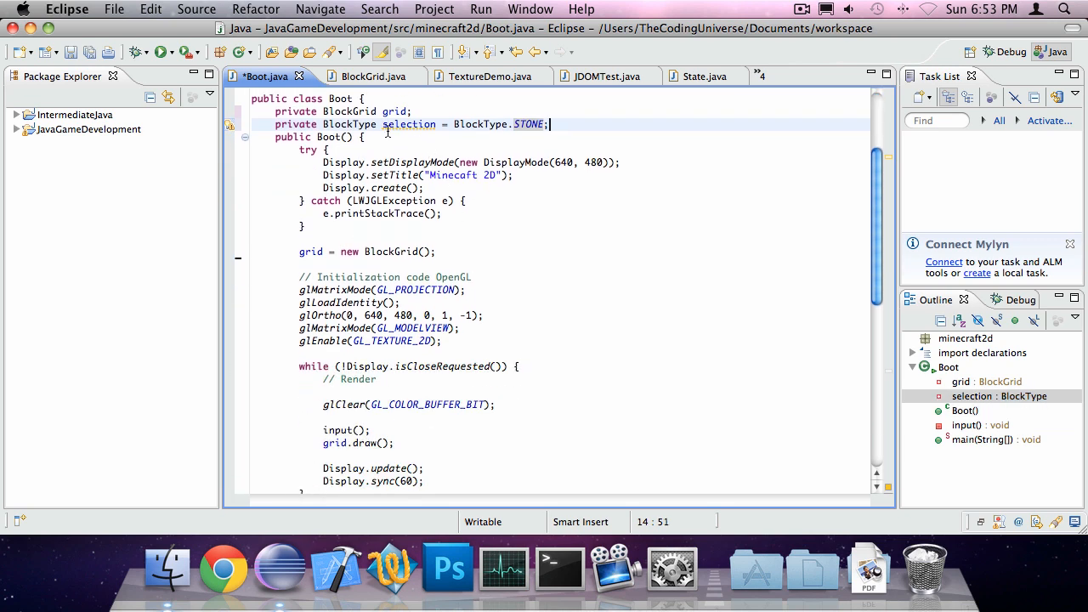
scroll("down", 3)
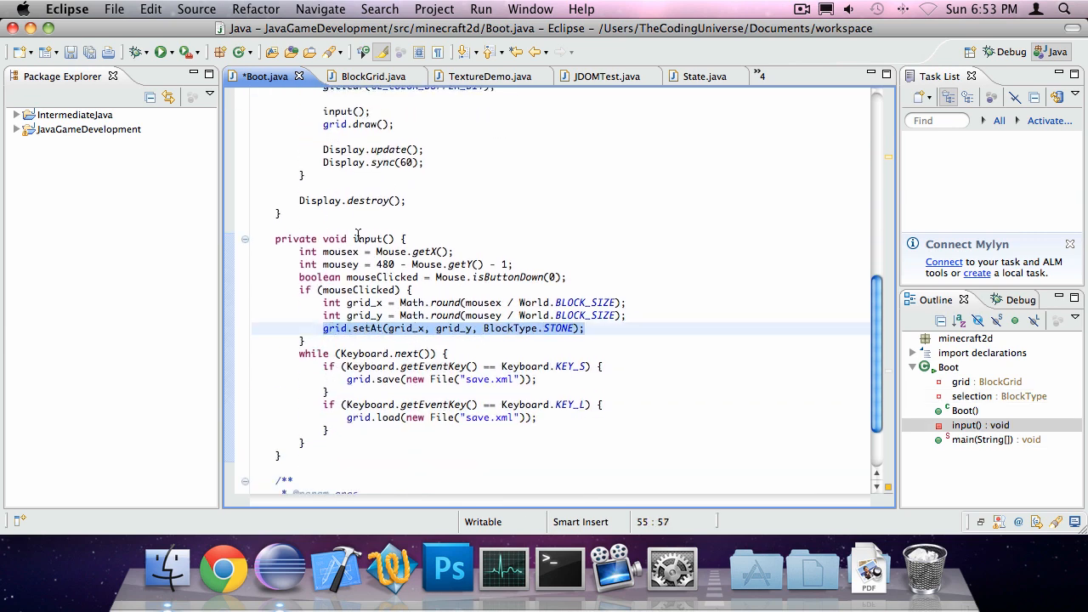
Step: Place the selected block type in grid.setAt and make KEY_1 set selection to STONE
double_click(370, 238)
type("selection")
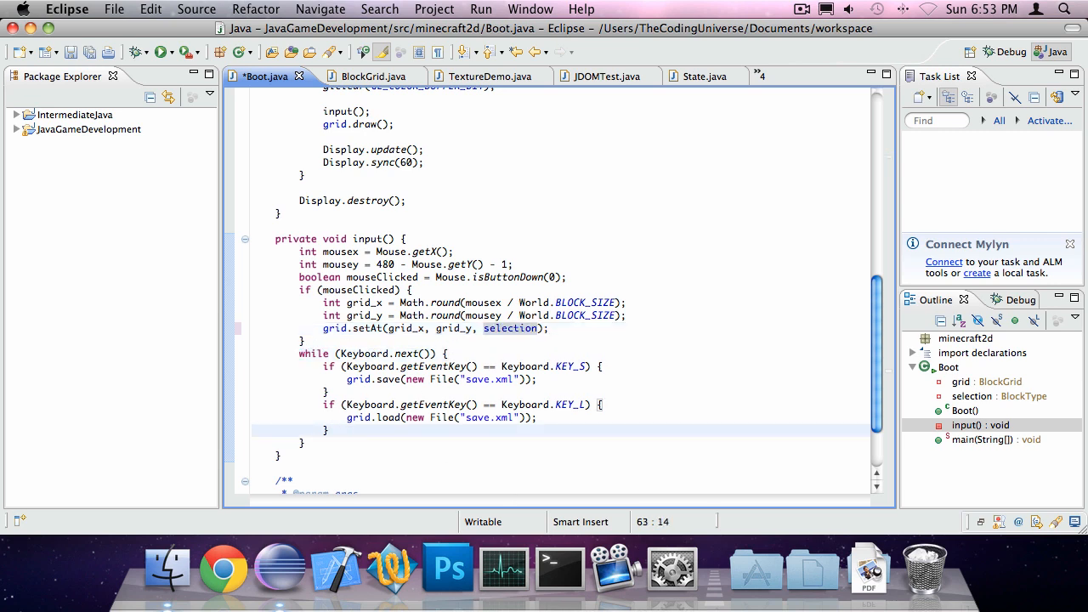
type("if (Keyb")
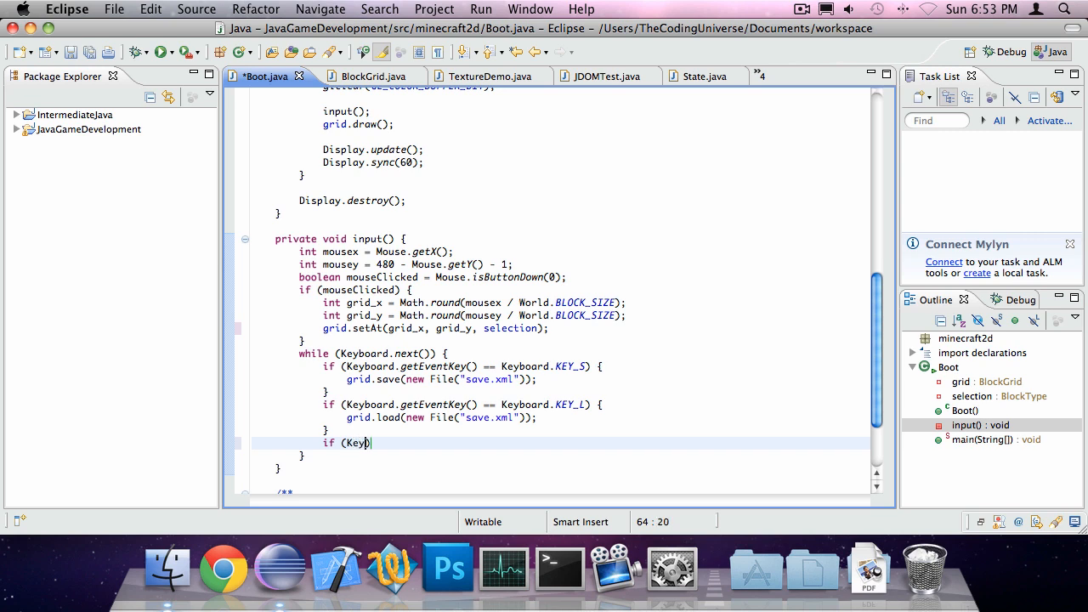
type("board.getEvent)")
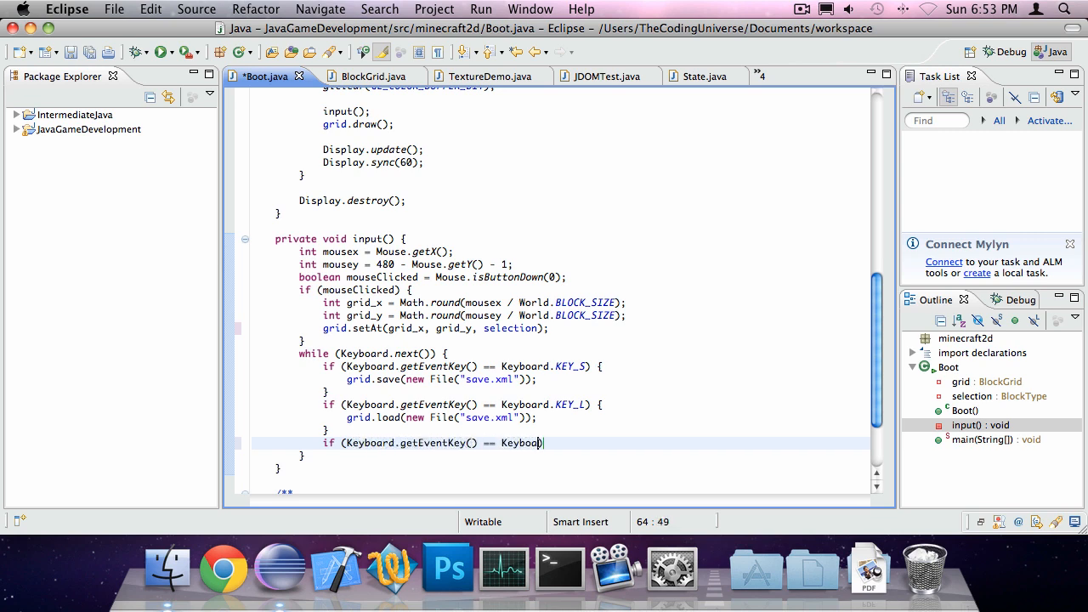
type(".key_")
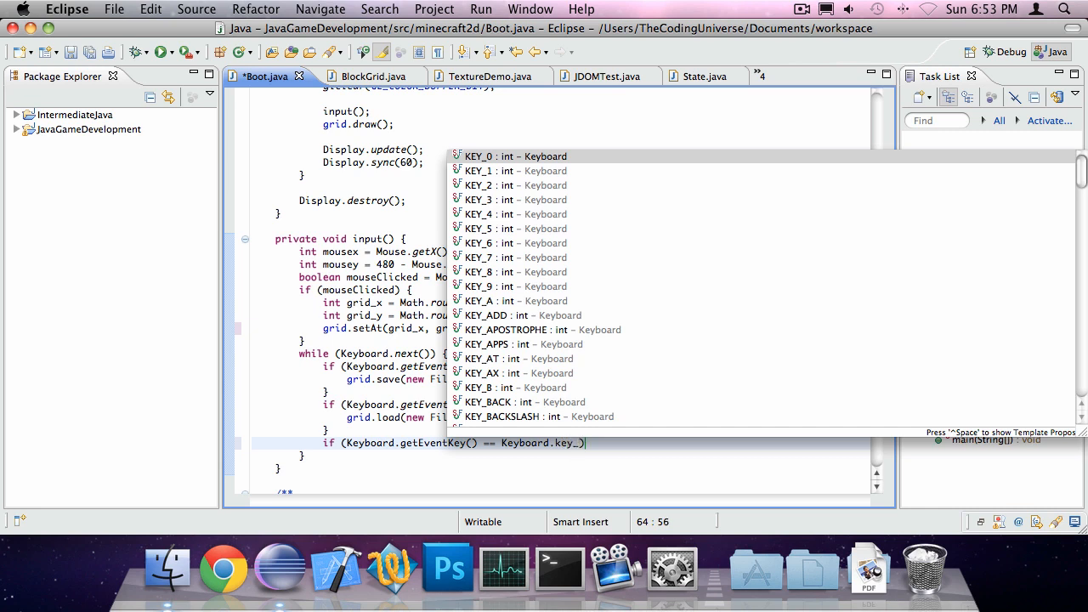
type("1")
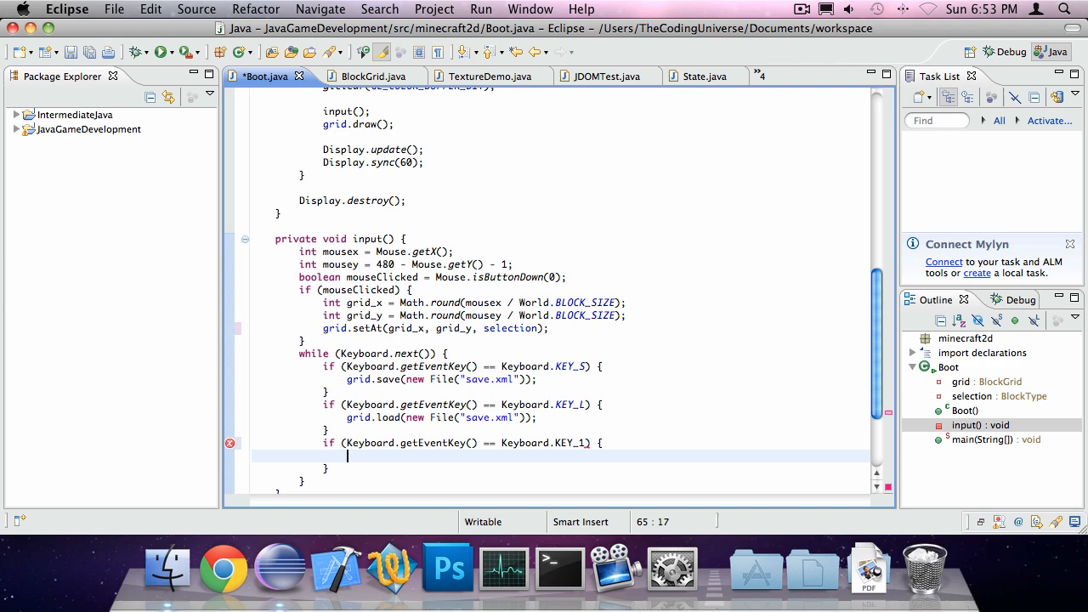
key("Ctrl+Space")
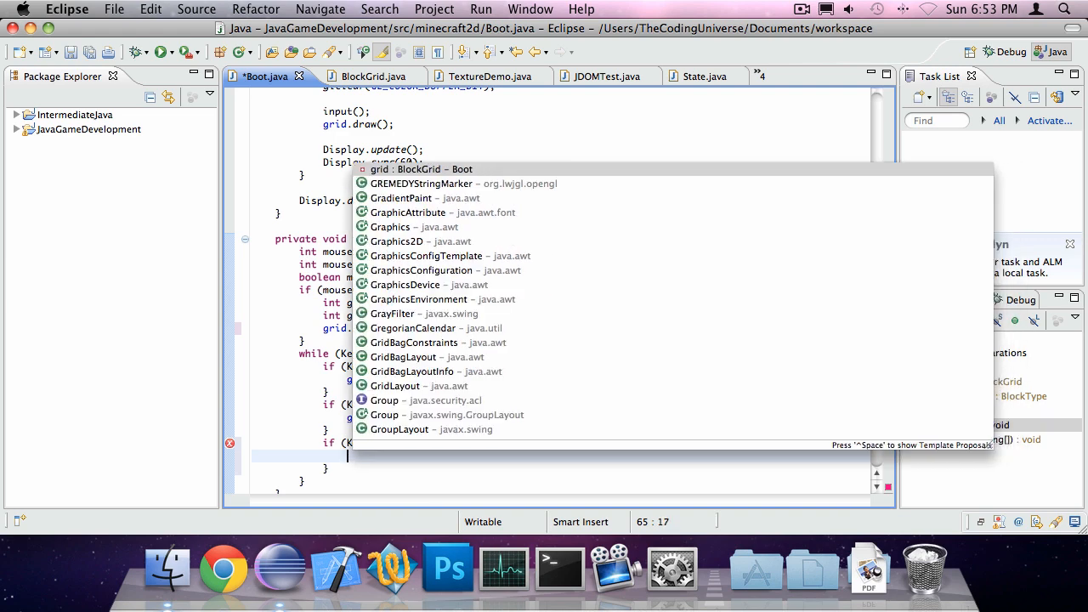
type("selection =")
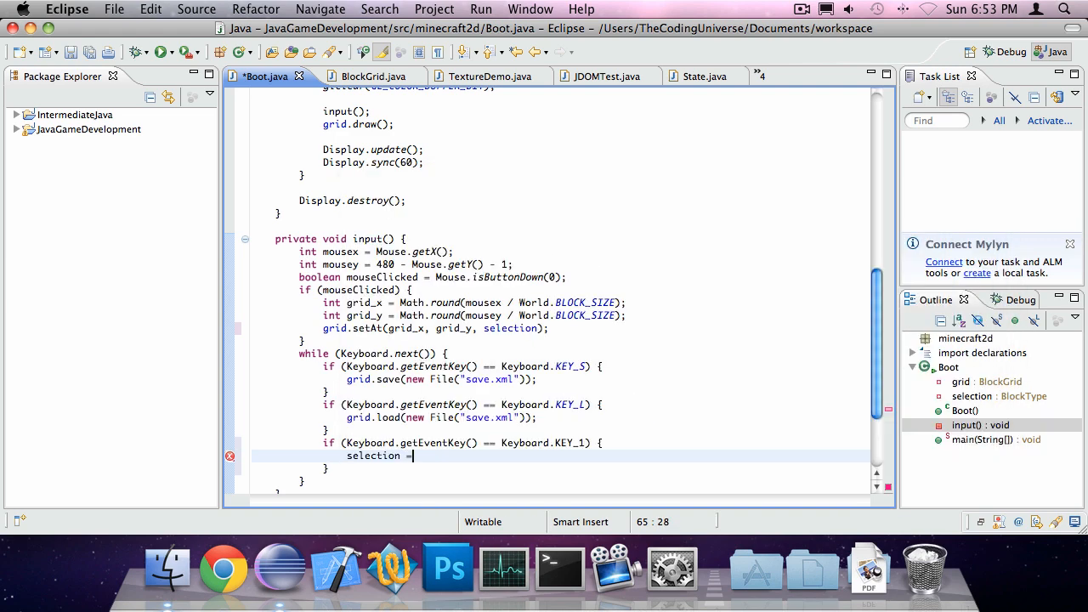
type("sto")
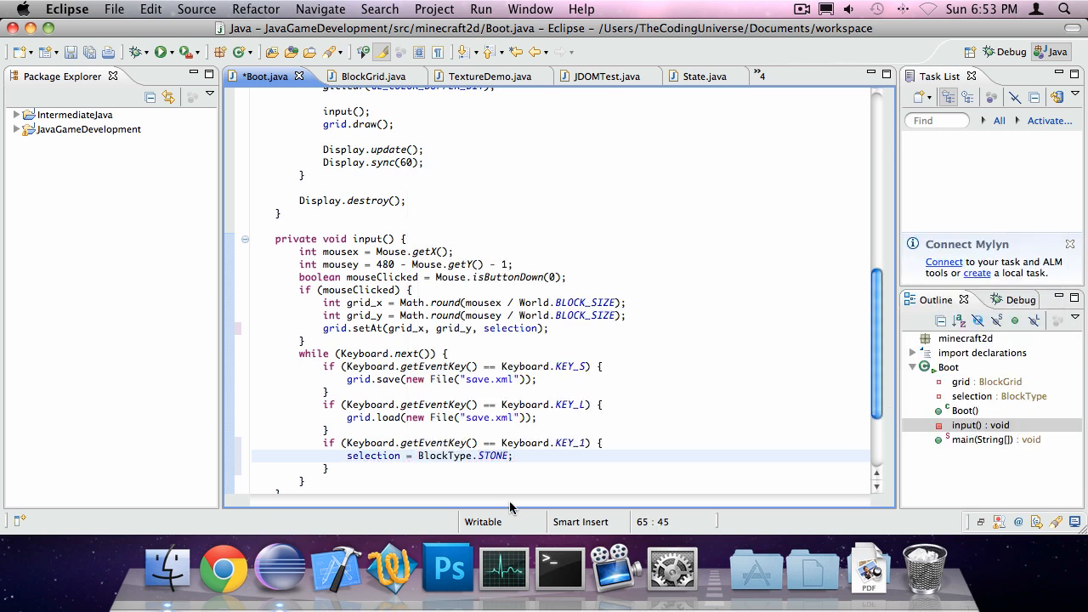
double_click(373, 455)
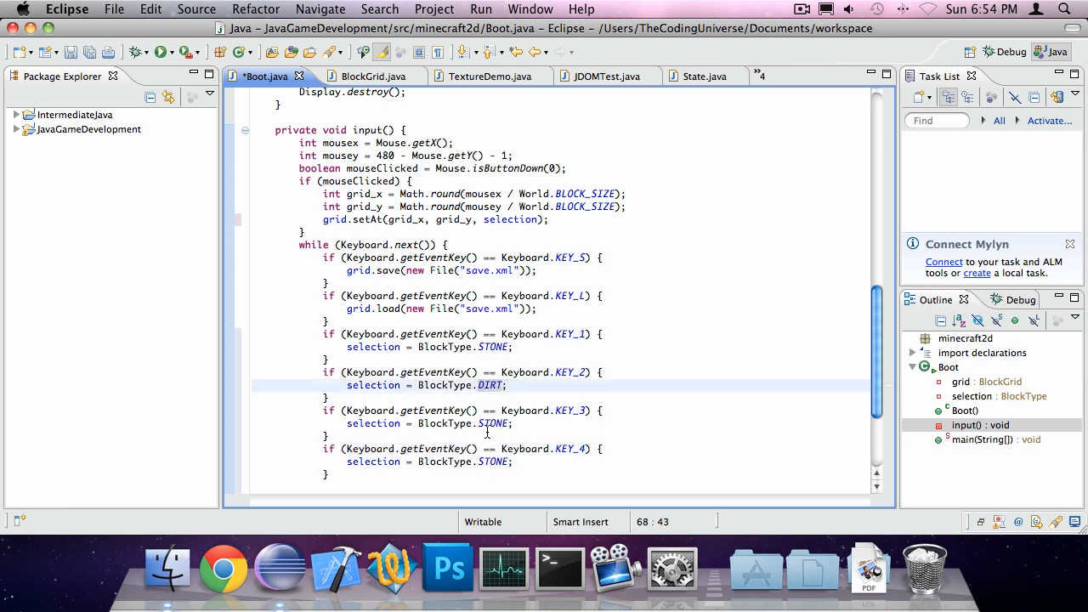
Step: Add key checks mapping KEY_2 to DIRT, KEY_3 to GRASS and KEY_4 to AIR
type("GRASS")
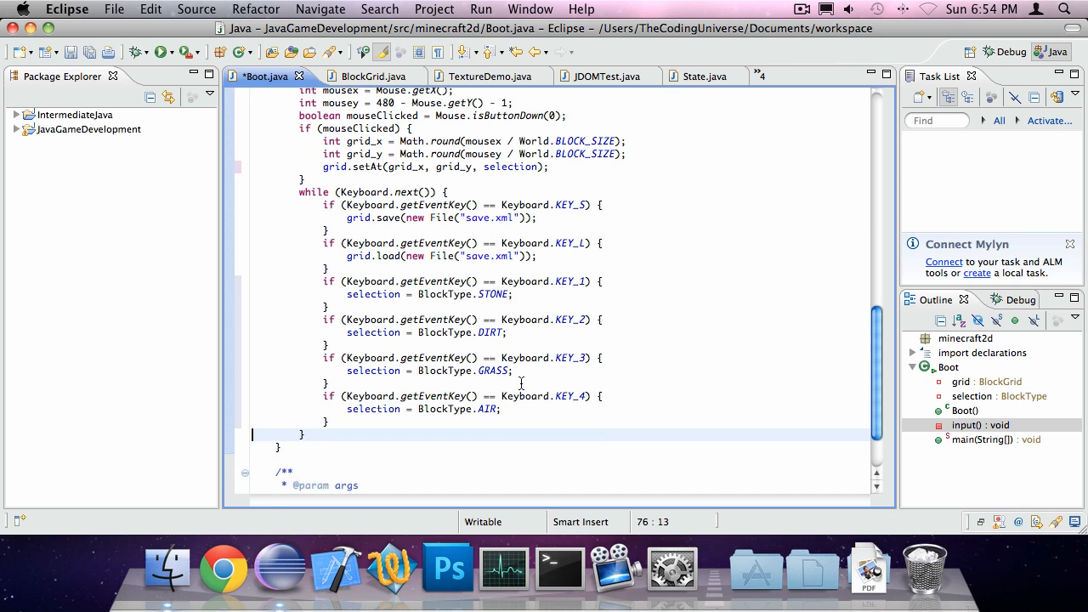
scroll("up", 3)
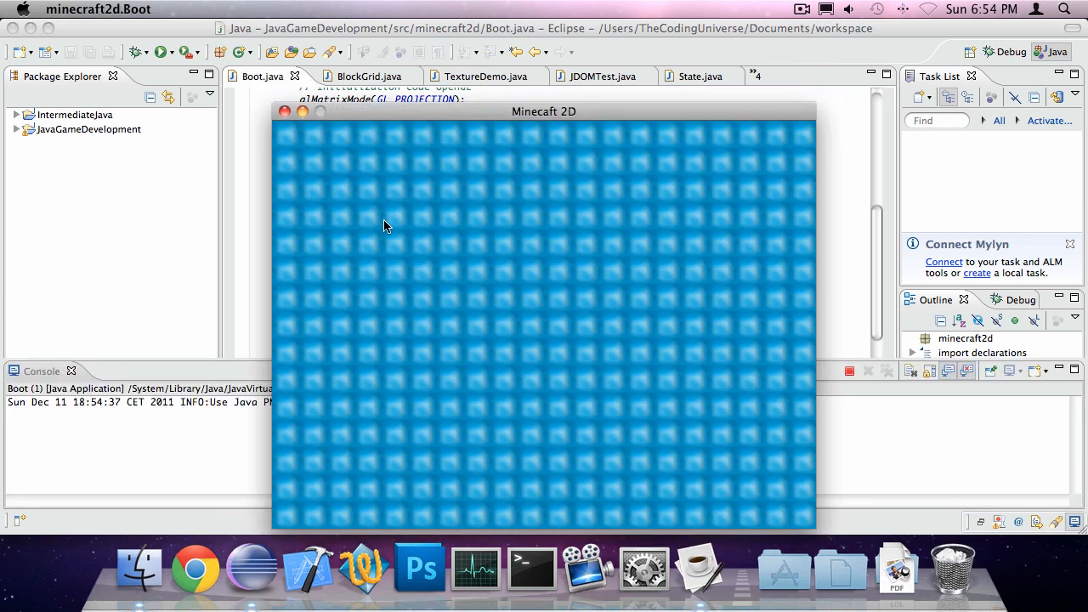
mouse_move(394, 222)
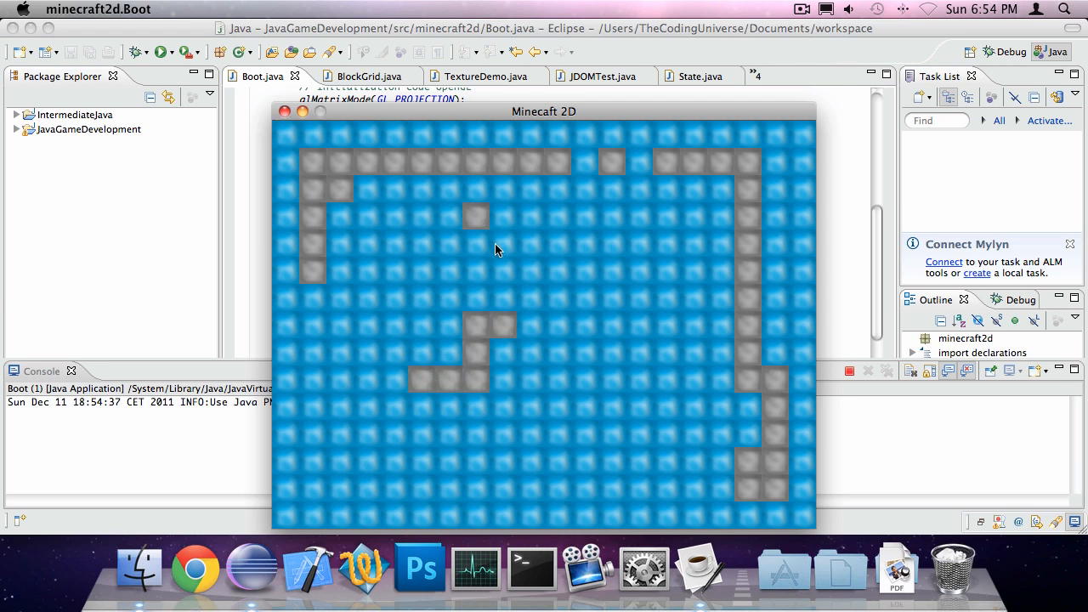
mouse_move(330, 352)
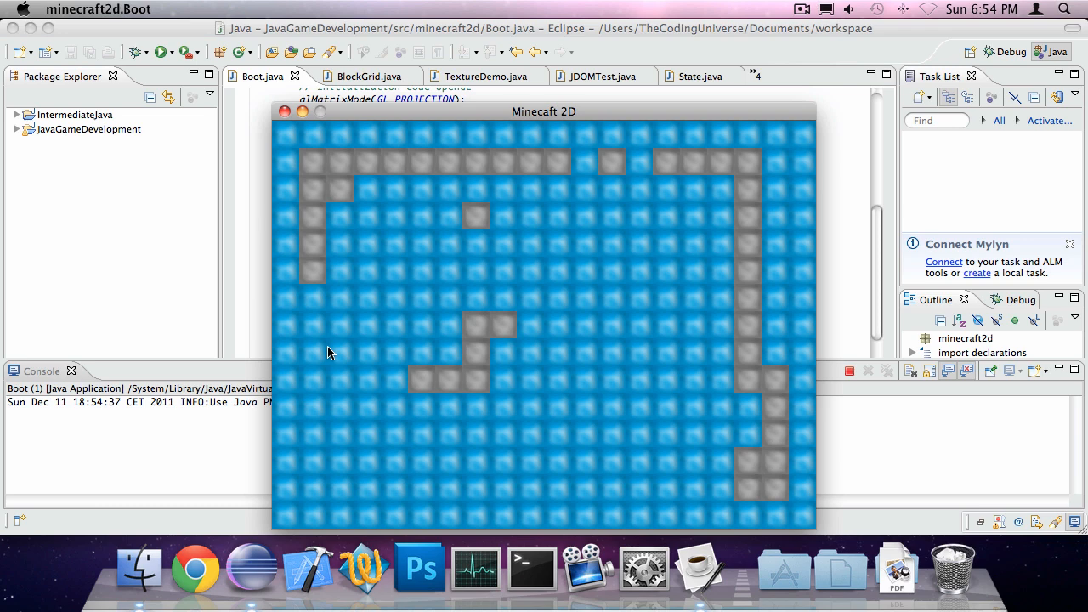
mouse_move(346, 305)
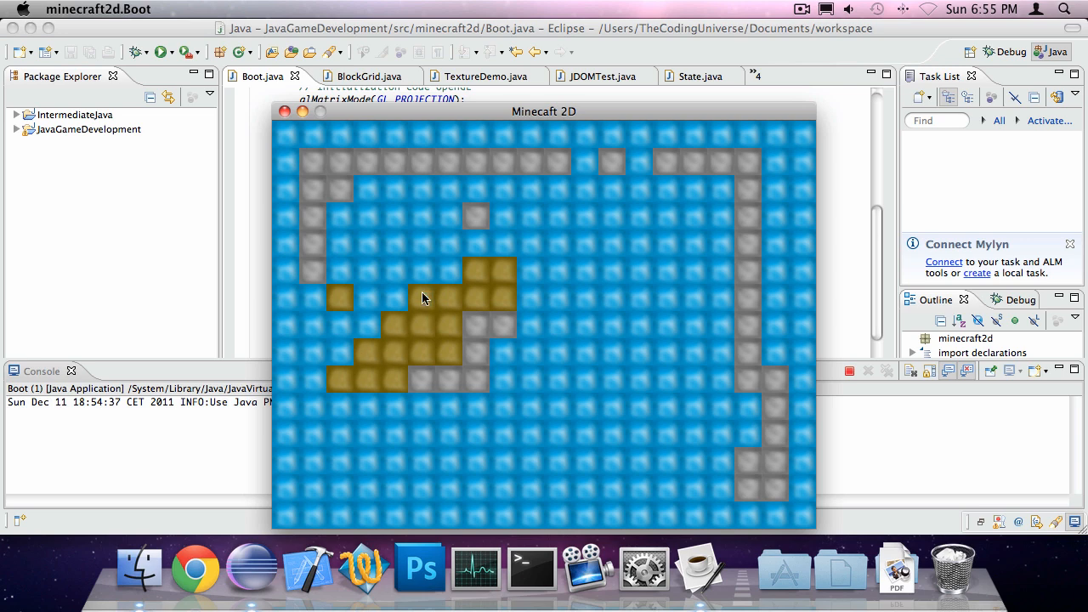
mouse_move(277, 510)
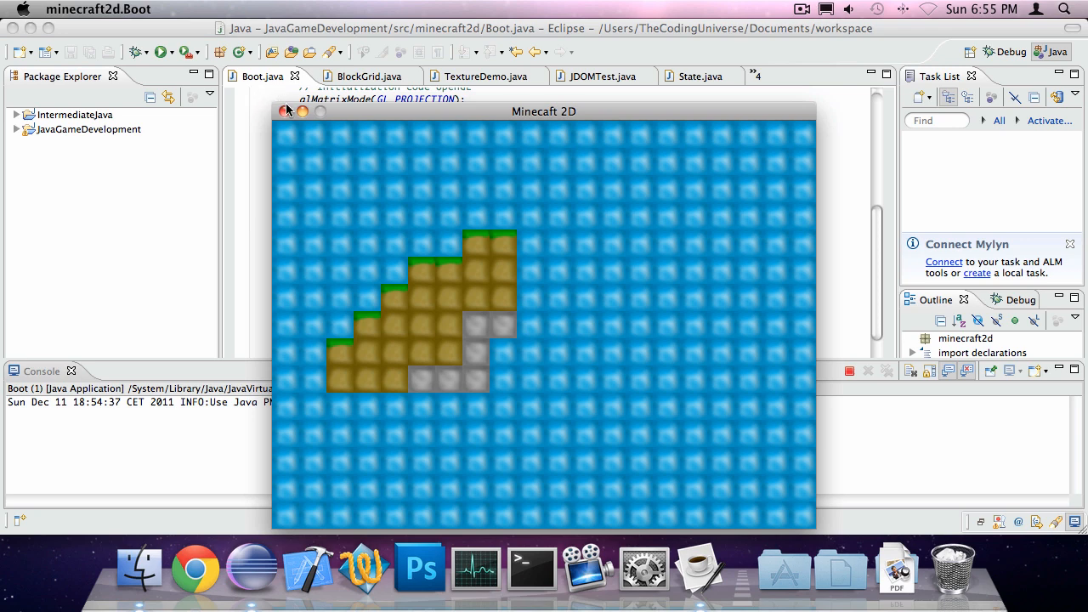
Step: Close the Minecraft 2D window after testing stone, dirt and grass placement
left_click(288, 110)
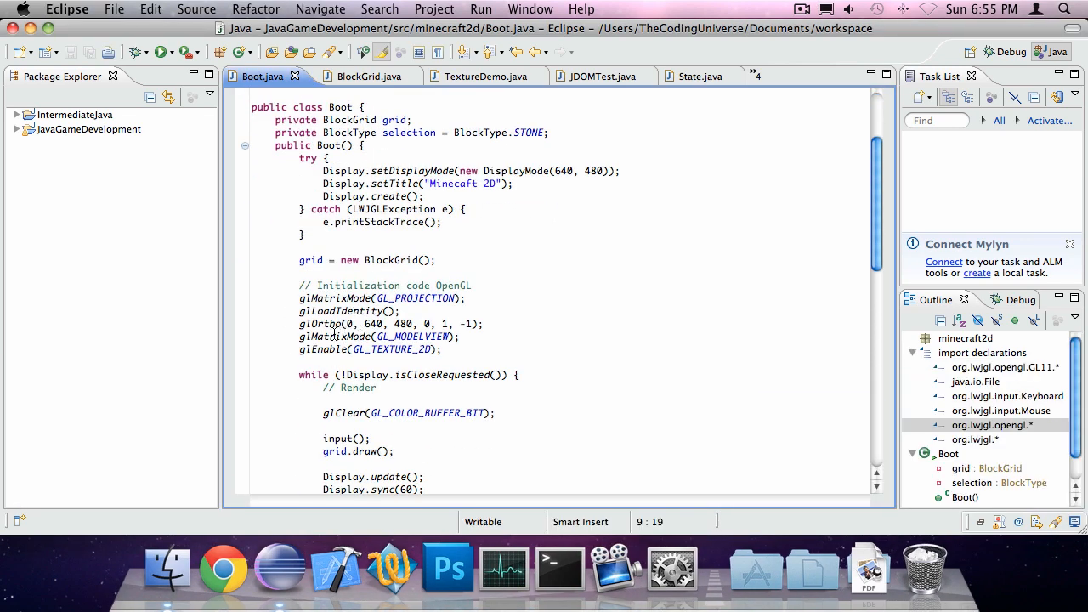
Step: Add a Keyboard.KEY_C check in input() that calls grid.clear()
scroll("down", 3)
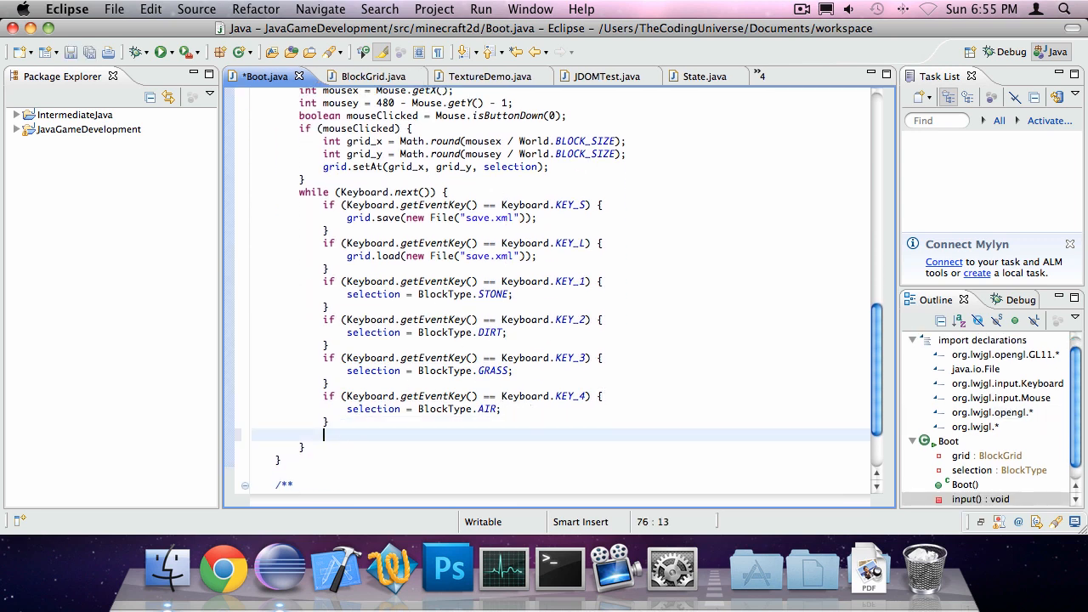
type("if (")
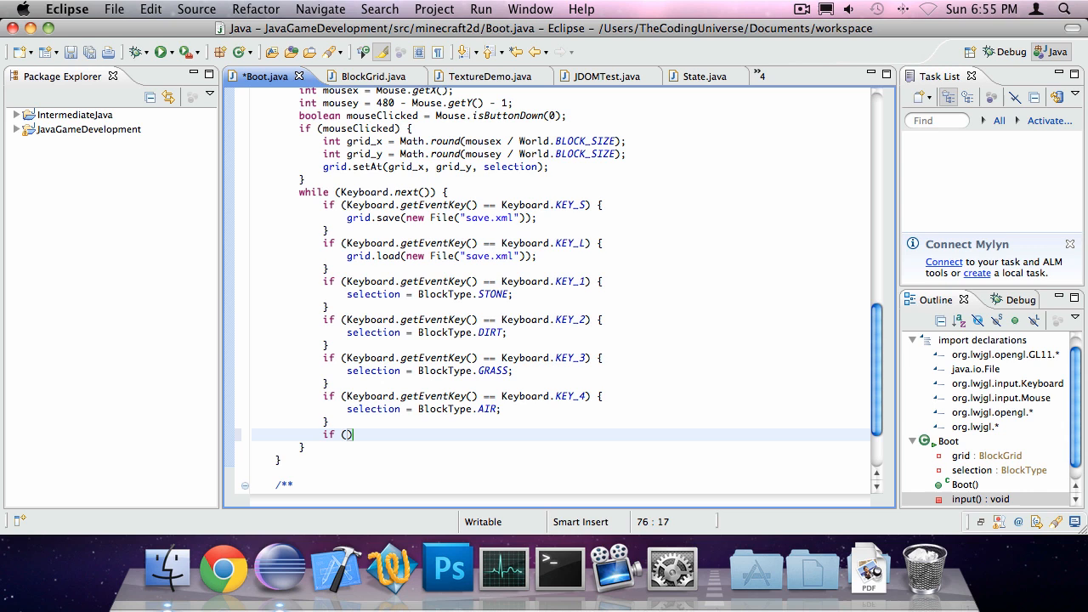
type("Keyboard.getEventKeyState(")
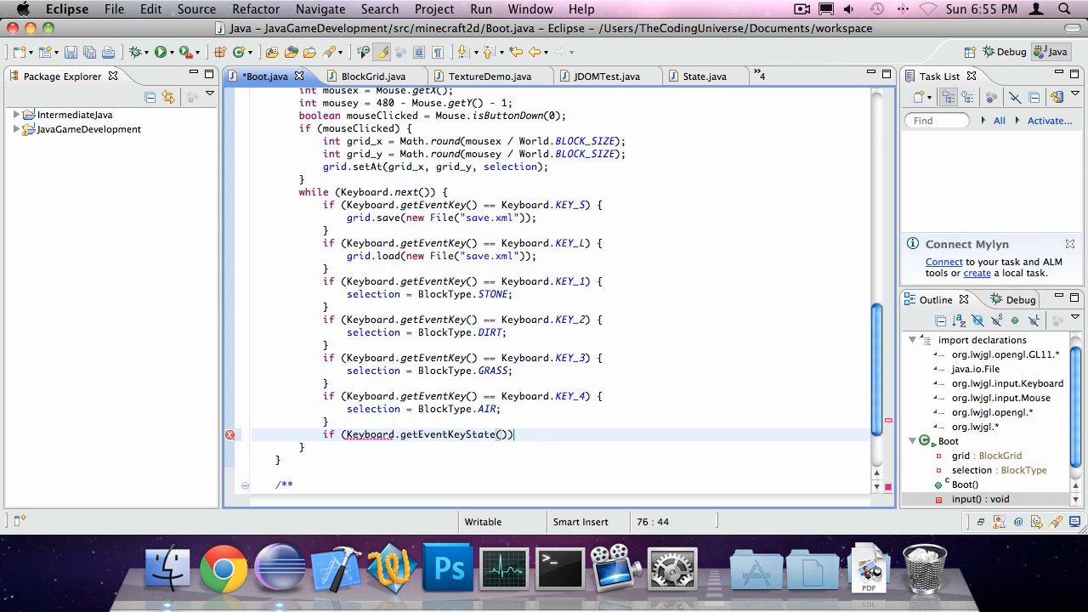
type("getEventKey()")
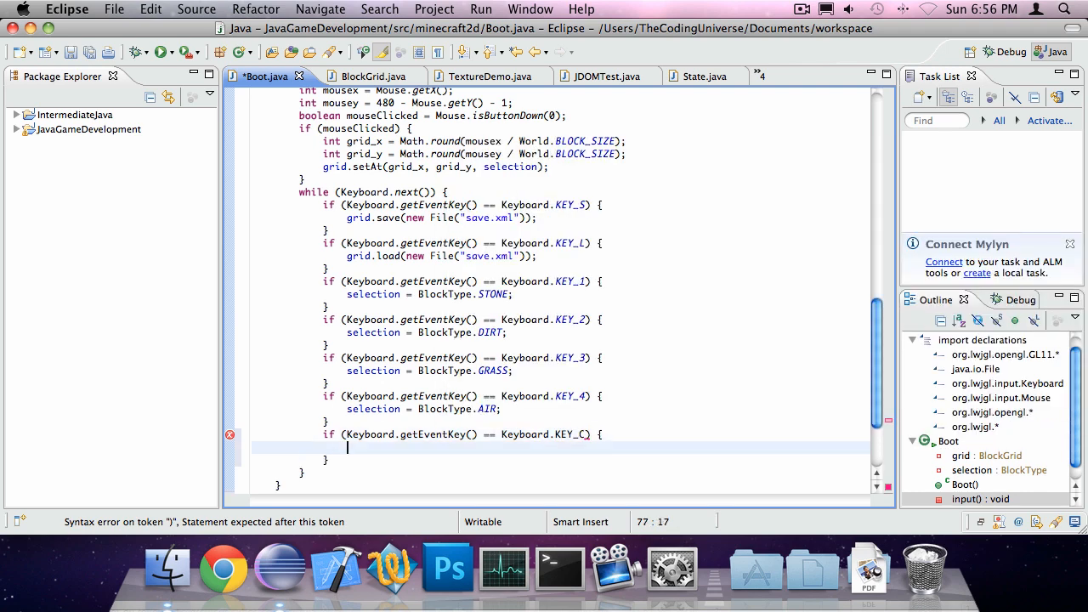
type("grid.clear();")
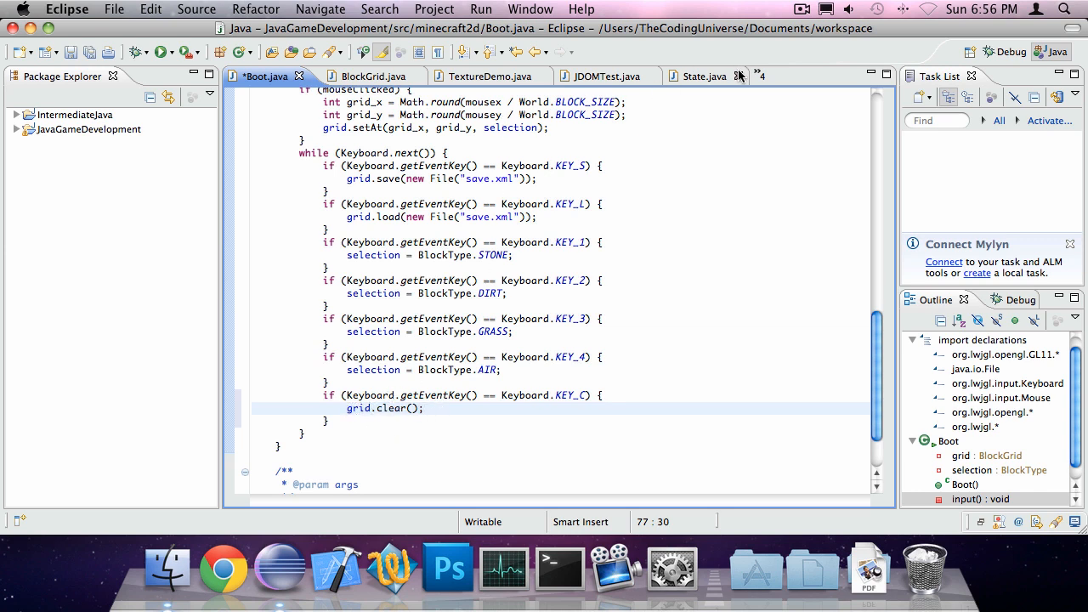
Step: Switch to BlockGrid.java from the open-files list and scroll below draw()
left_click(761, 75)
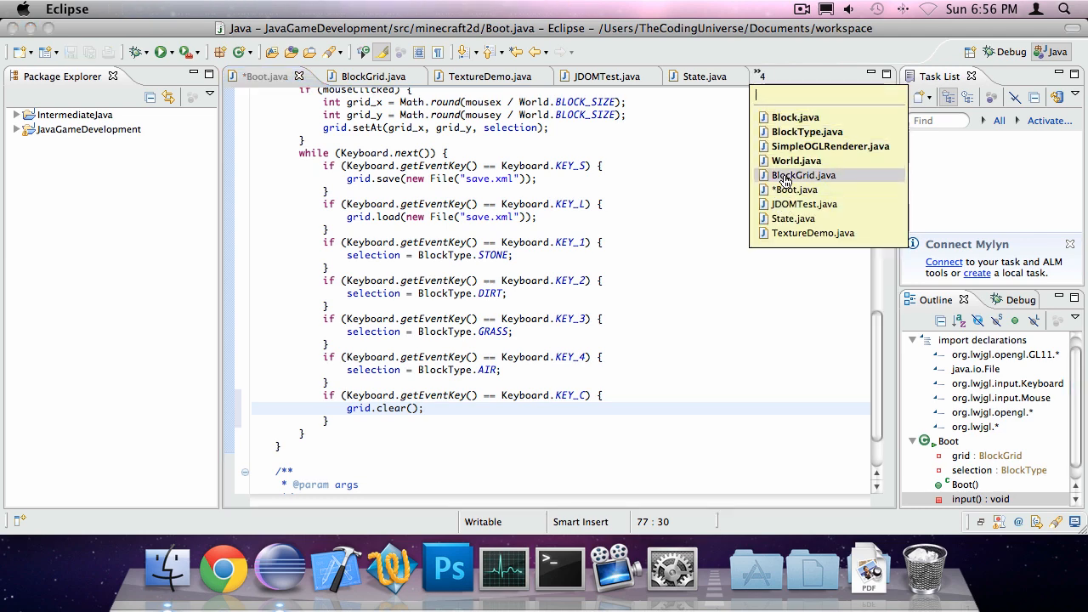
left_click(803, 174)
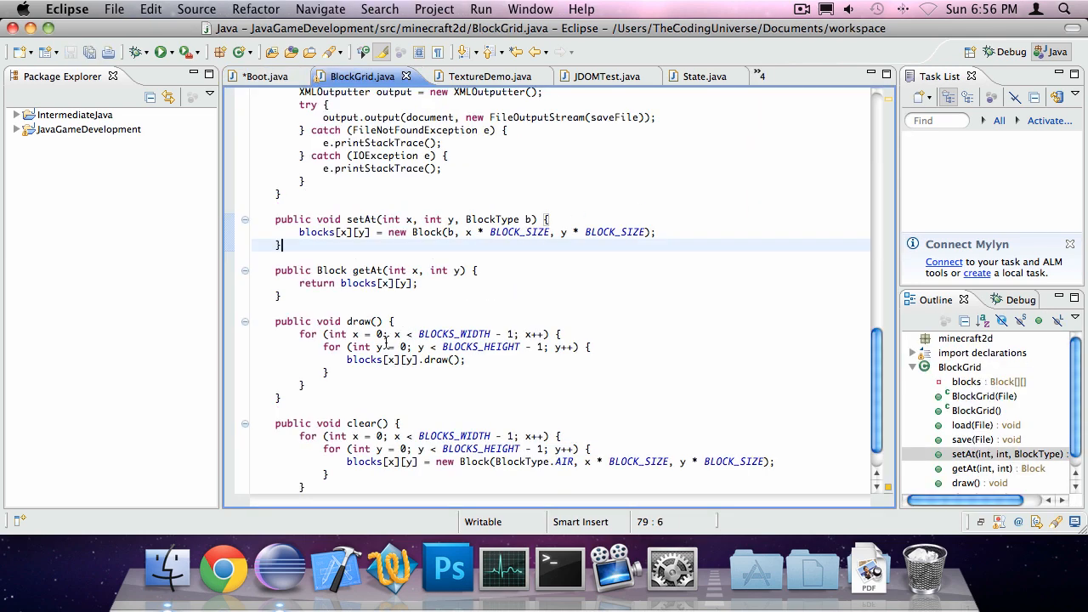
scroll("down", 3)
type("public")
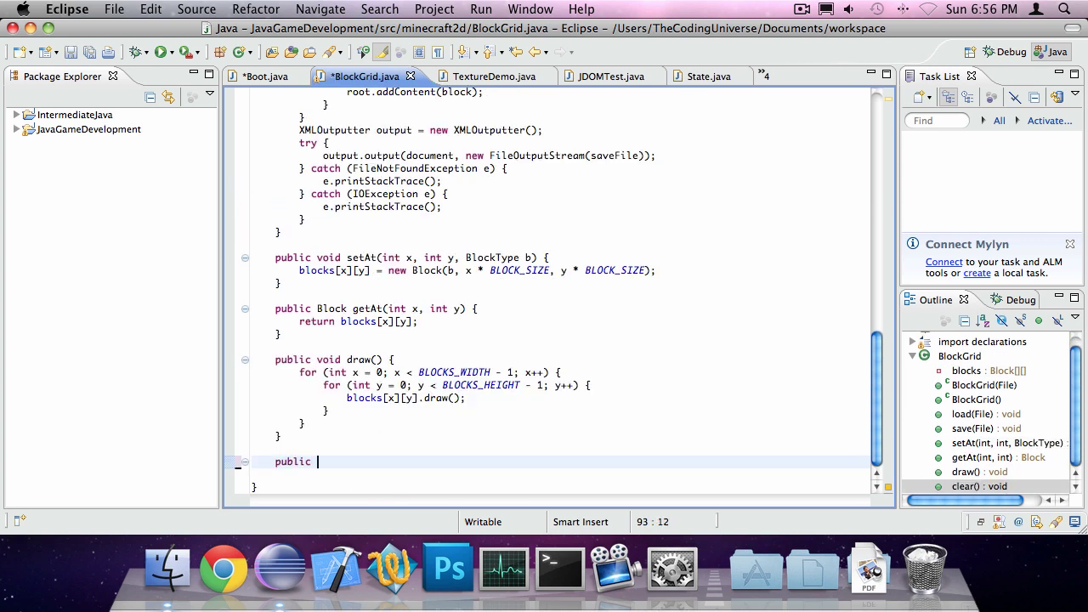
Step: Start a void clear() method with an x loop up to BLOCKS_WIDTH - 1
type("void clear() {")
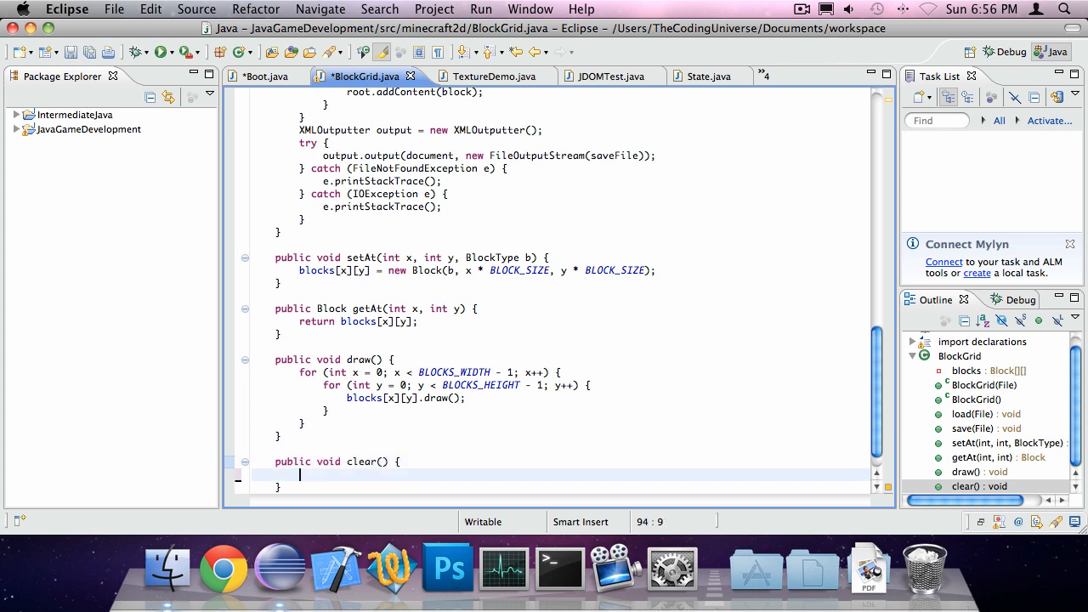
type("for")
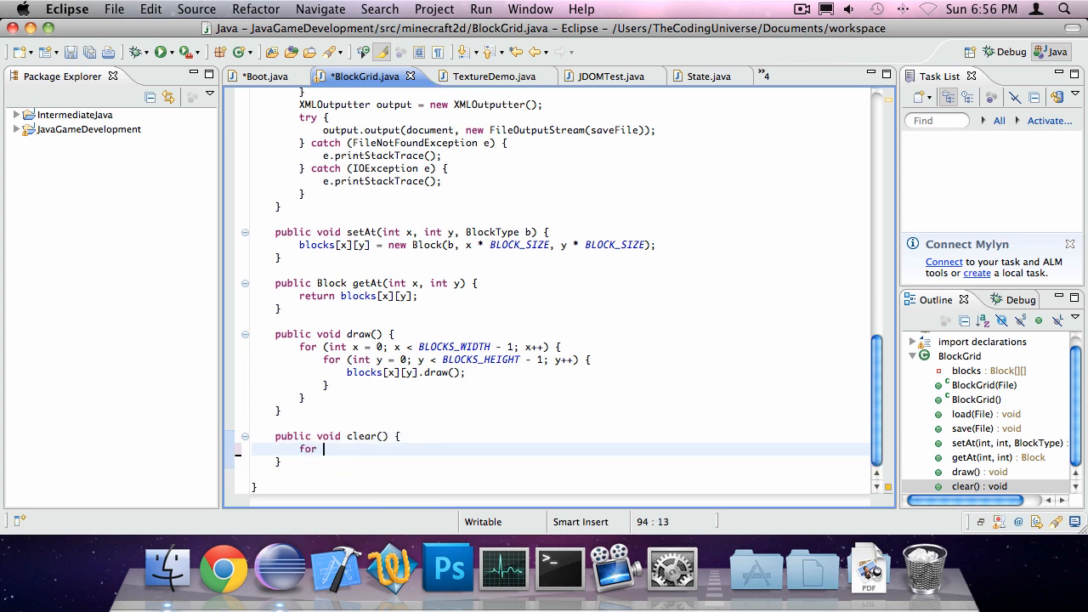
type("(int x =0)")
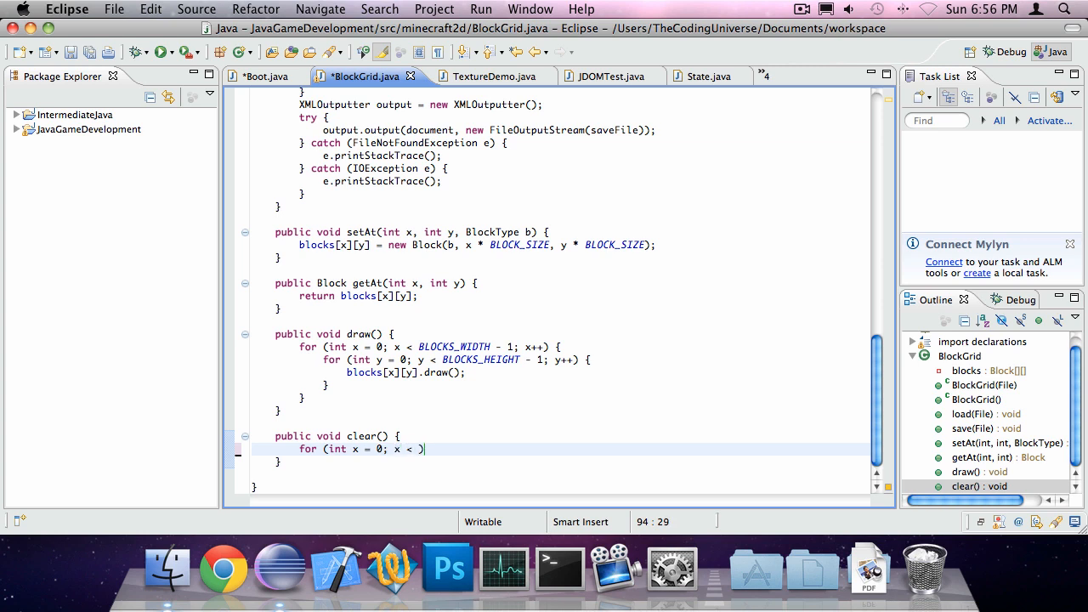
type("BLOCKS_")
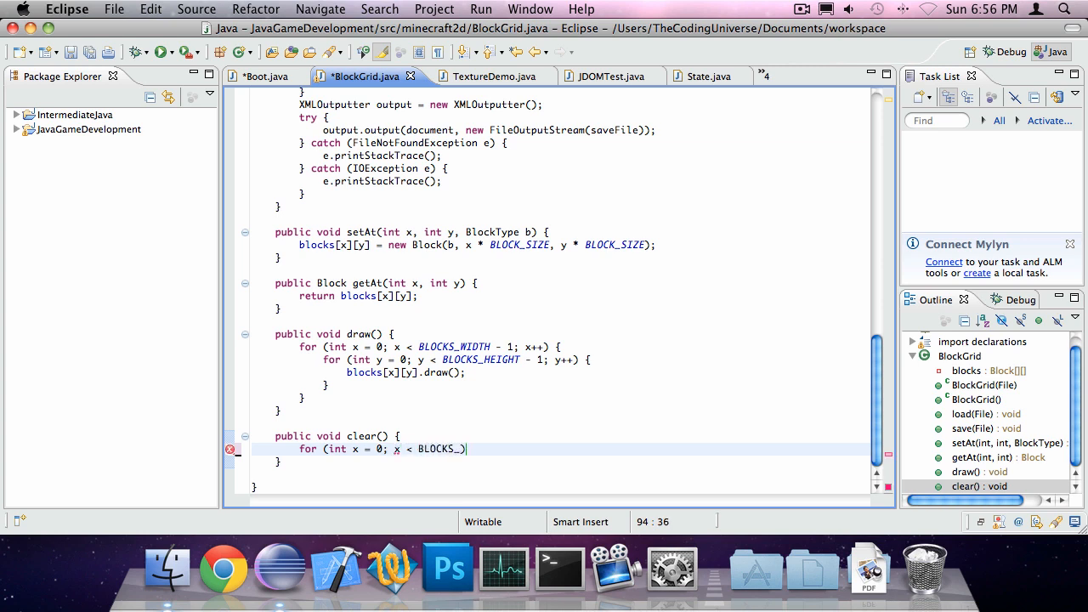
type("WIDTH -1")
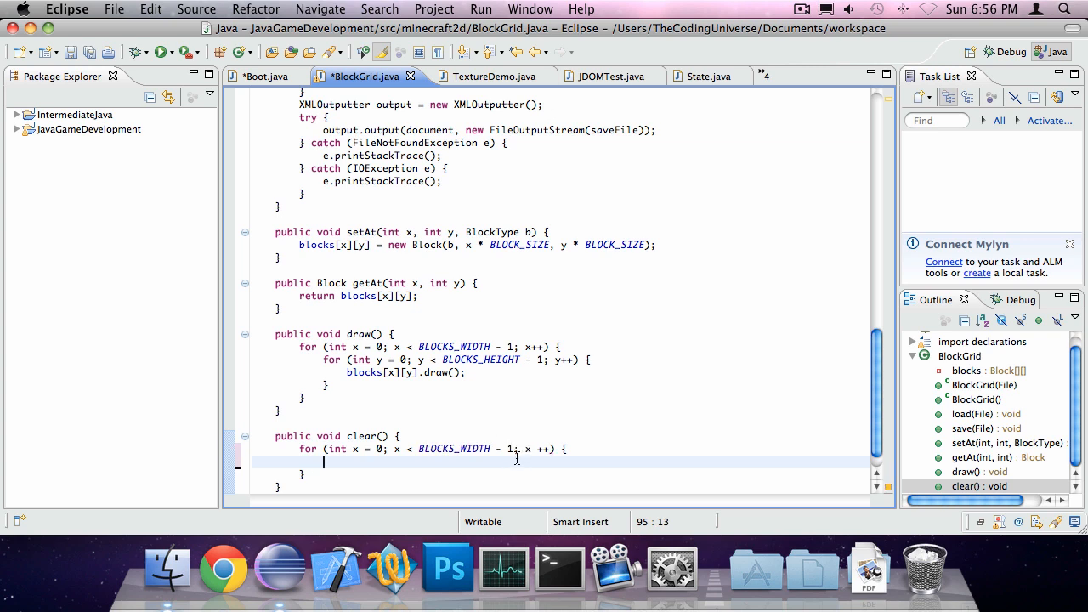
Step: Nest a y loop over BLOCKS_HEIGHT assigning a new AIR Block to blocks[x][y]
type("for (int y)")
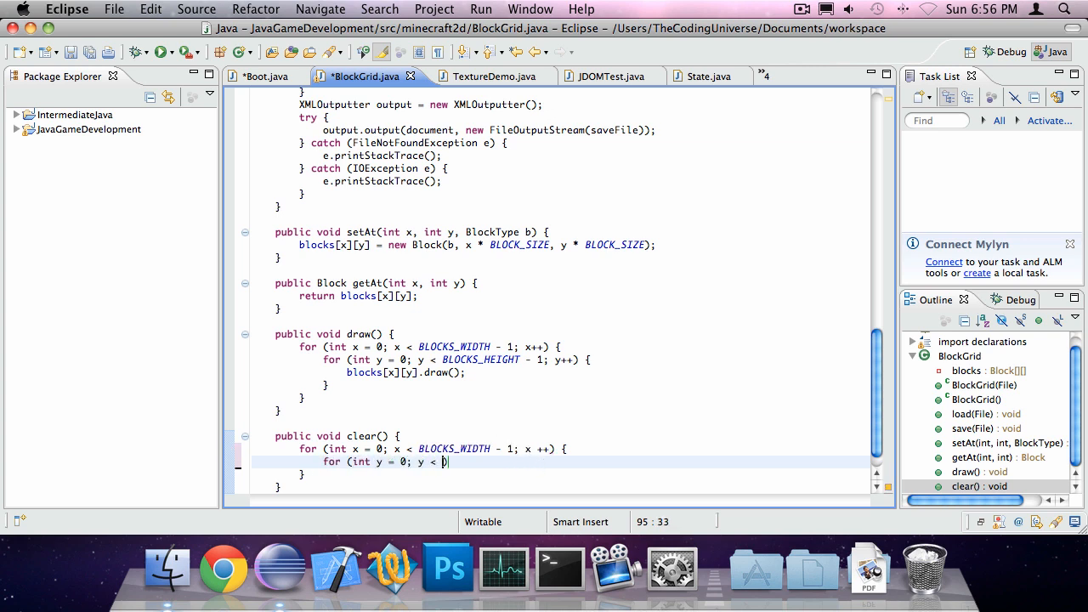
type("BLOCKS_HEIGHT - 1; y++")
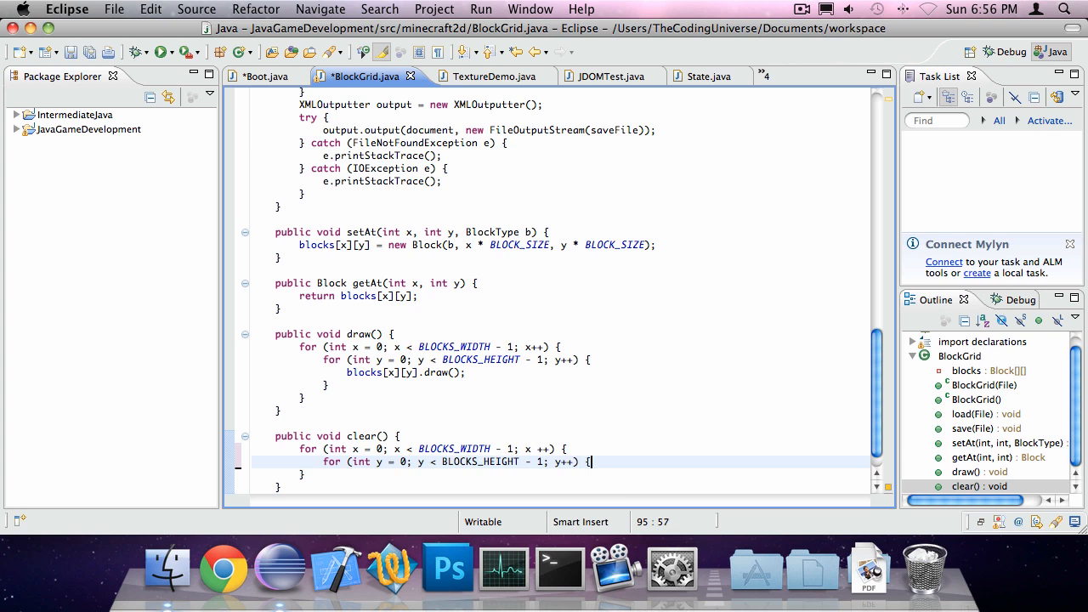
key("Return")
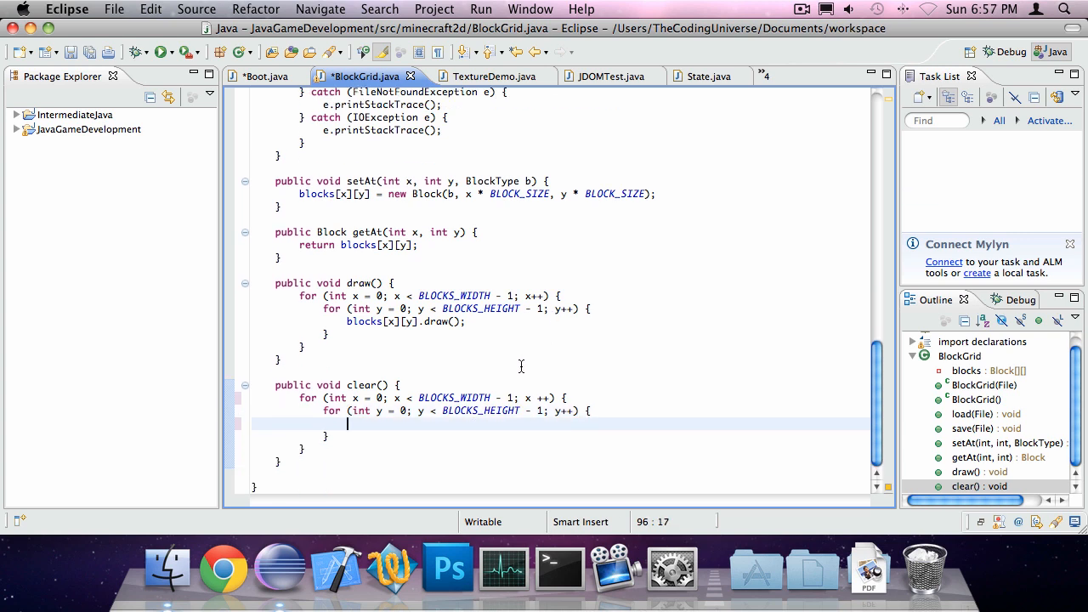
type("blocks[x][y] = new Block")
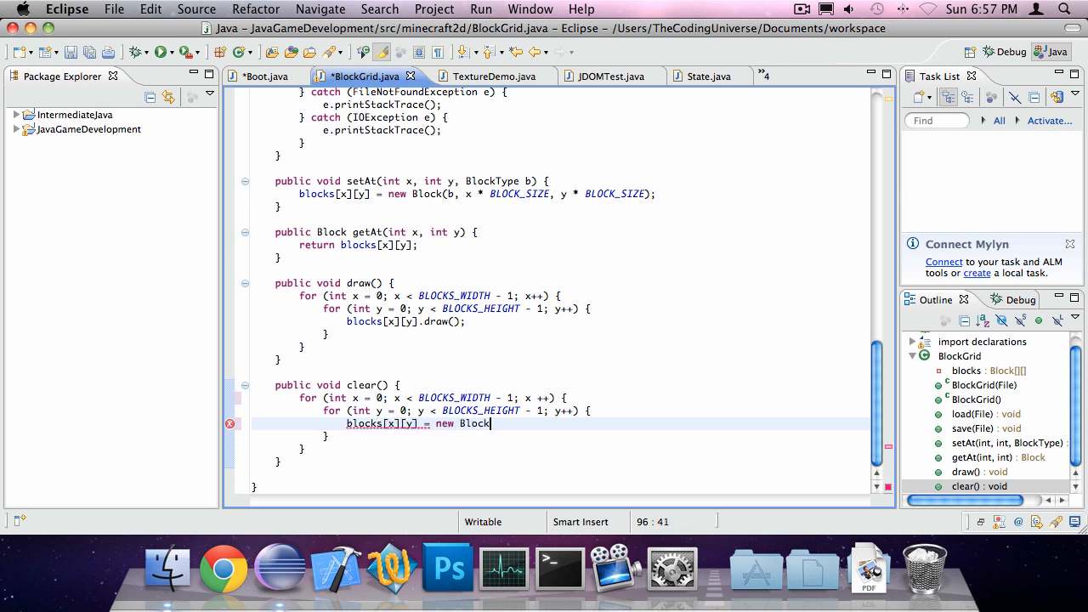
type("(BlockType.AIR, x * BLOCK_SIZE, y * BLOCK_SI")
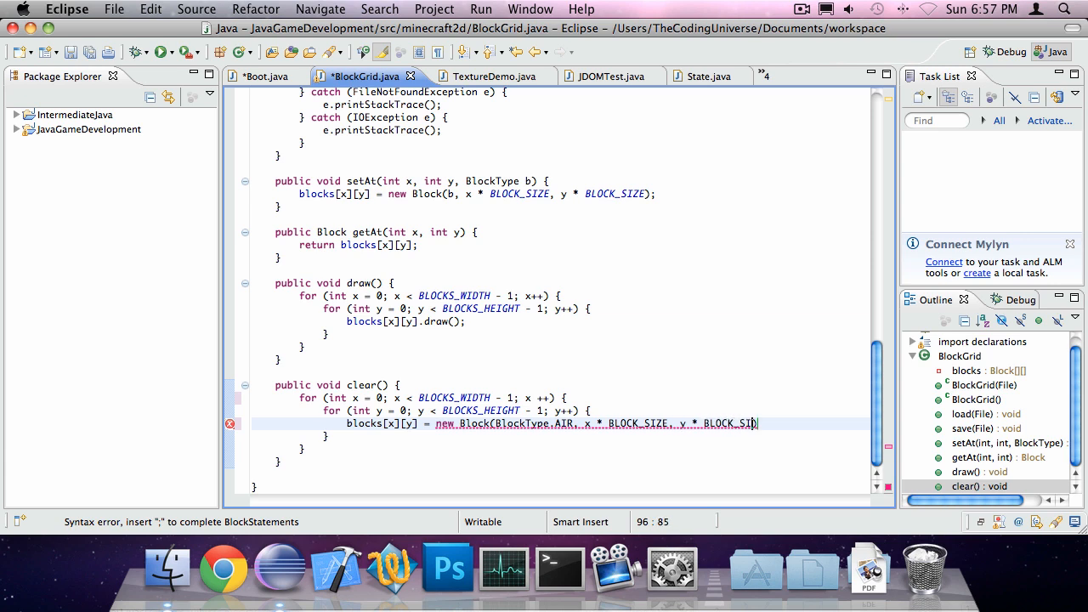
type(");")
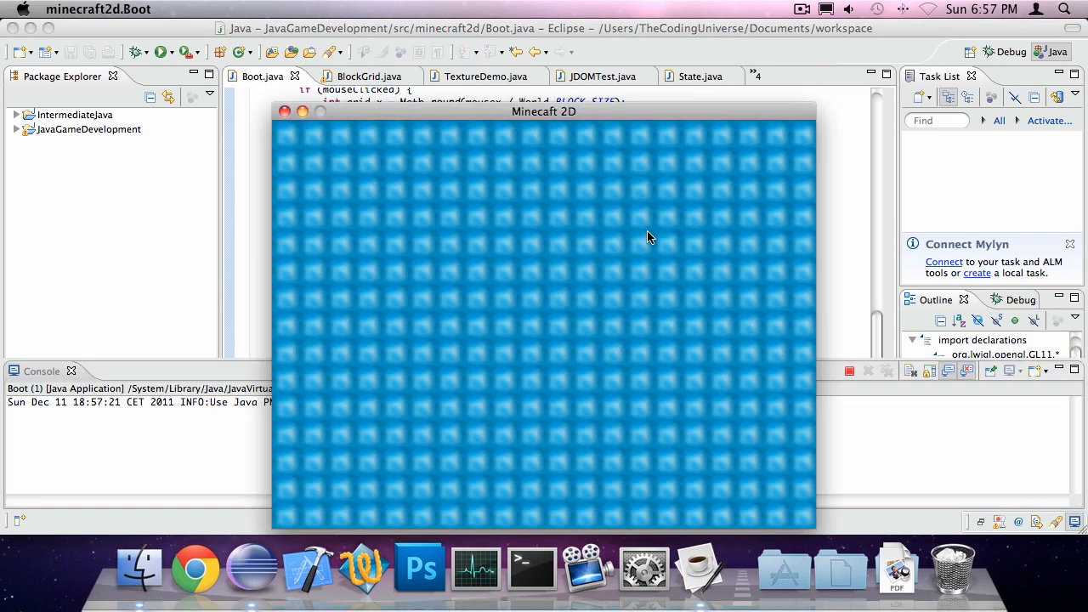
mouse_move(398, 242)
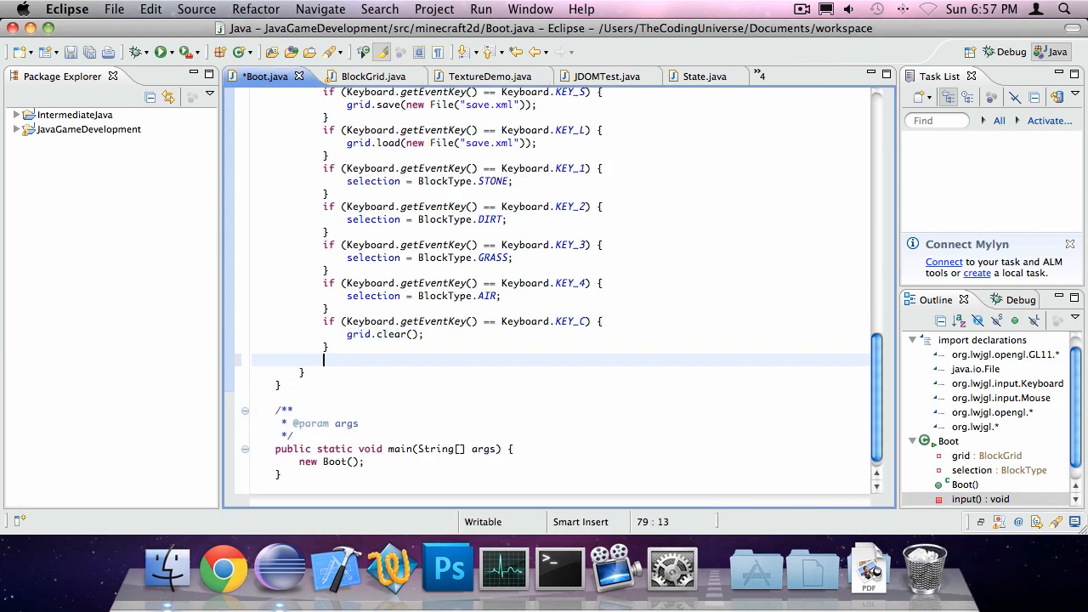
Step: Add a KEY_ESCAPE check calling Display.destroy() and System.exit(0)
type("if ()")
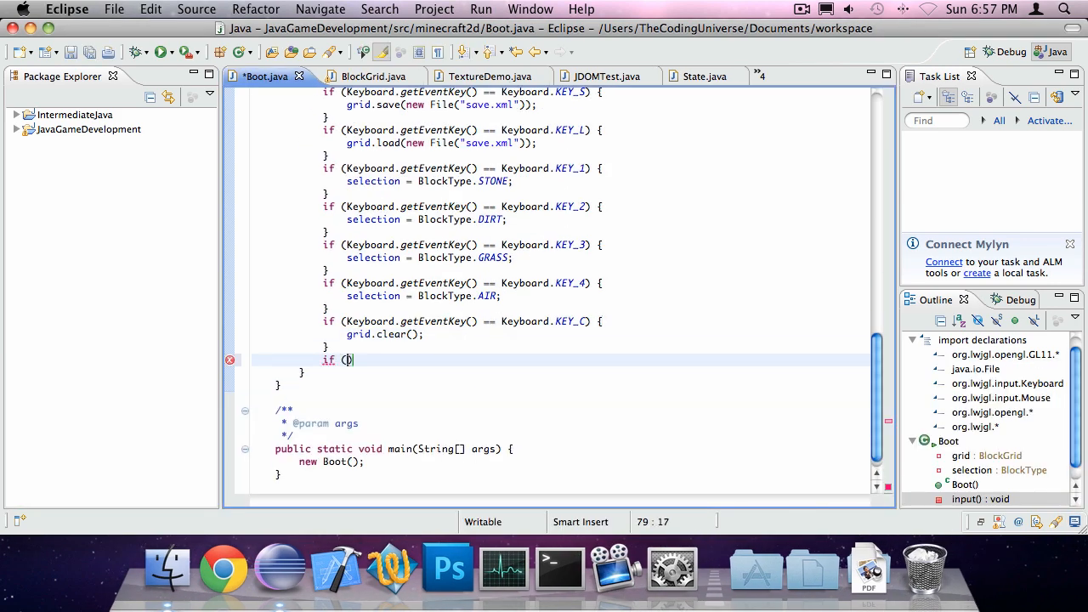
type("Keyboard.")
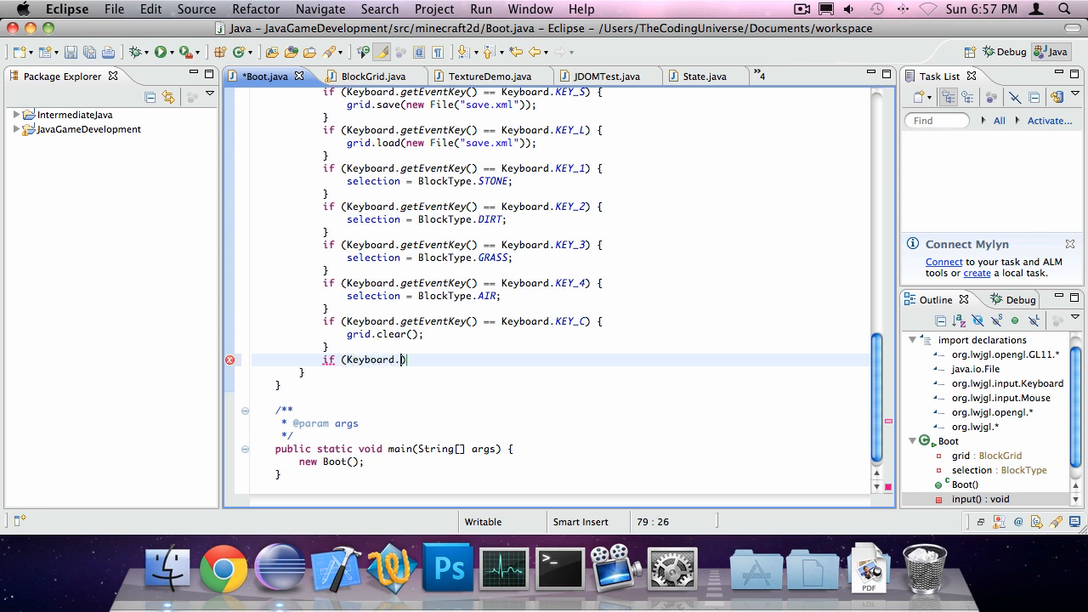
type("get)")
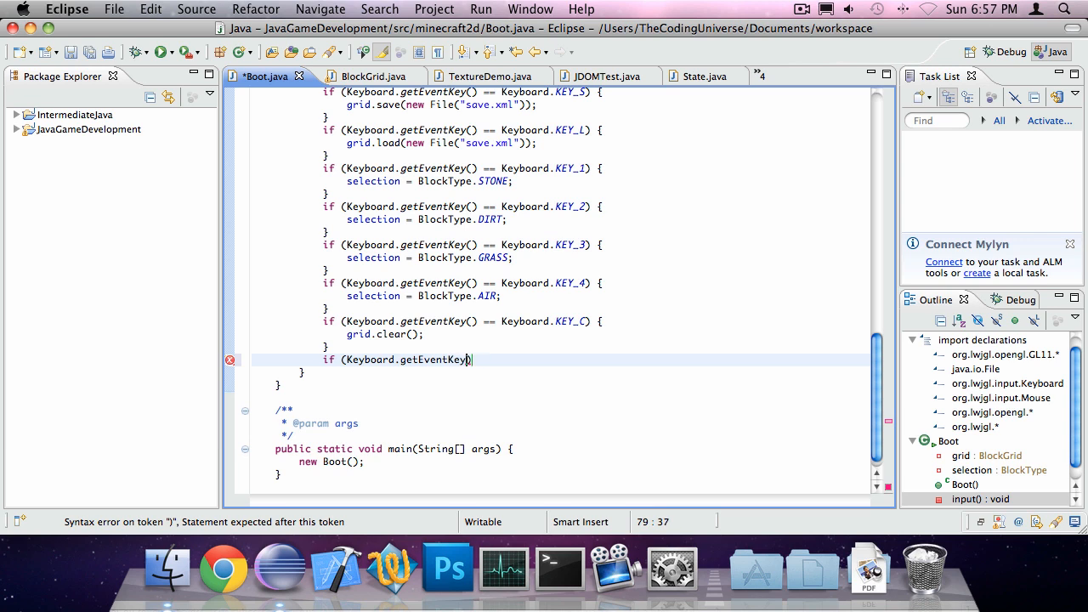
type("== Keyboard.)")
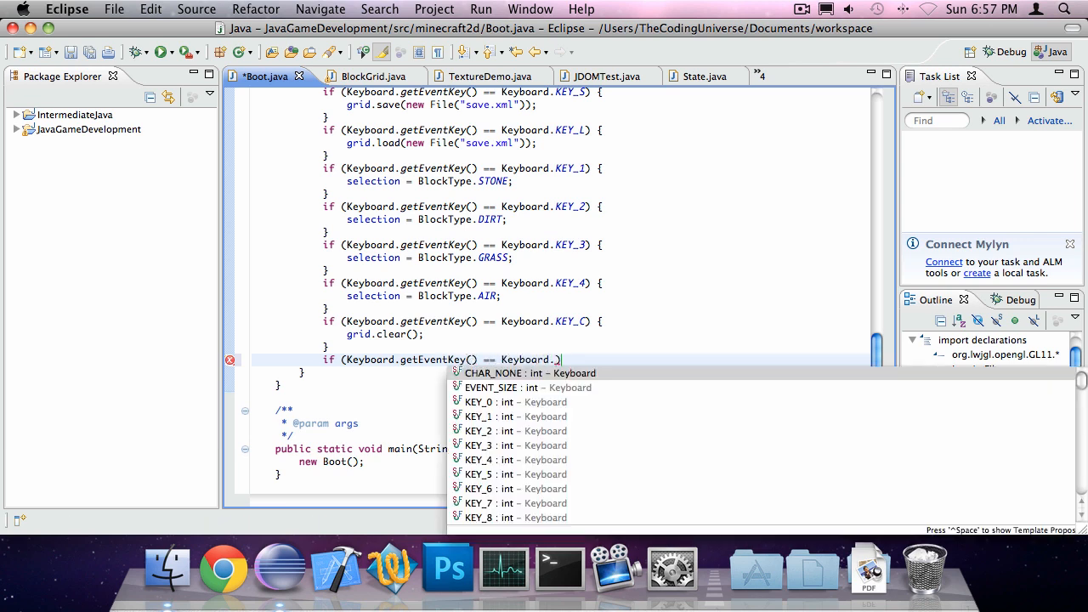
type("KEY_ESCAPE")
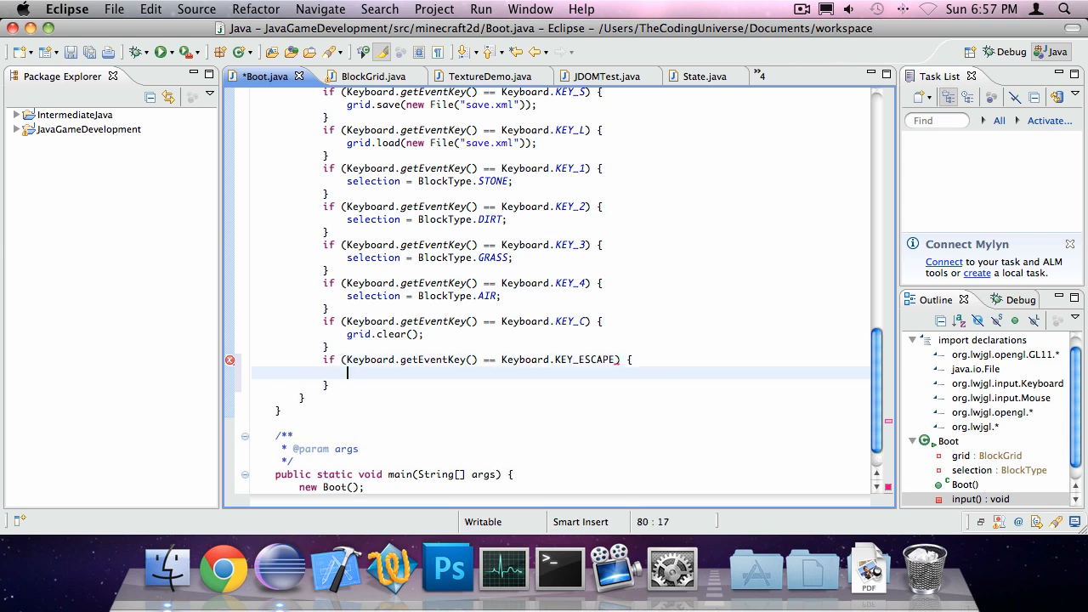
type("Display.destroy()")
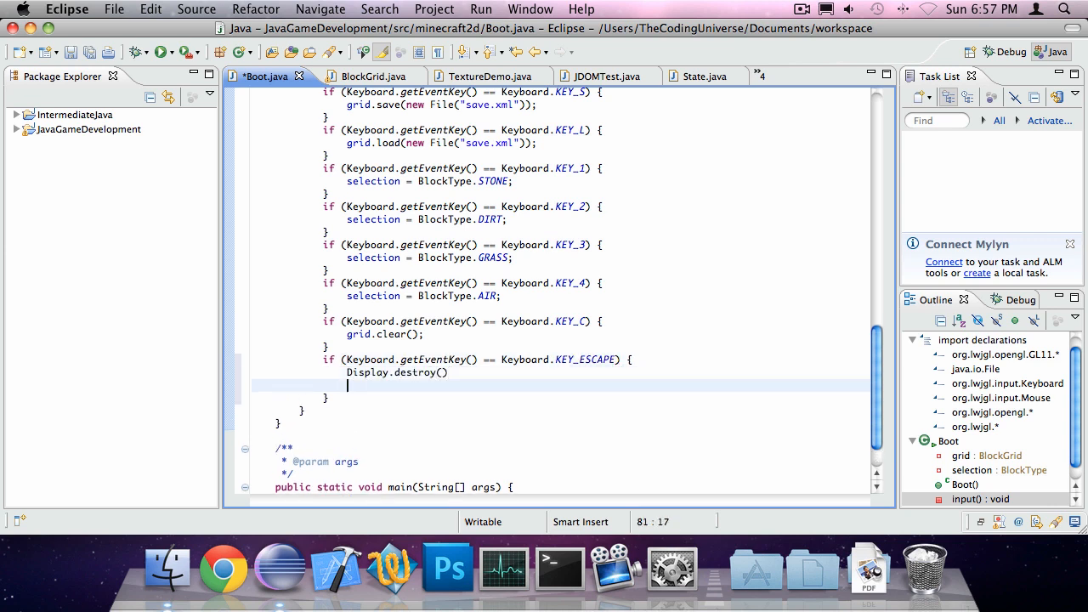
type(";")
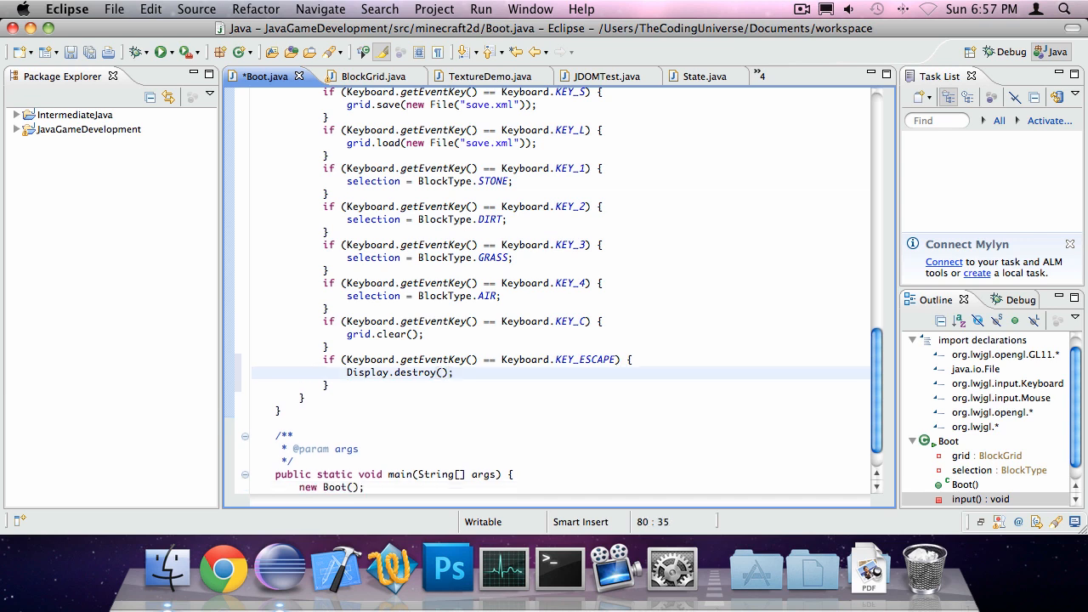
type("System.exit()")
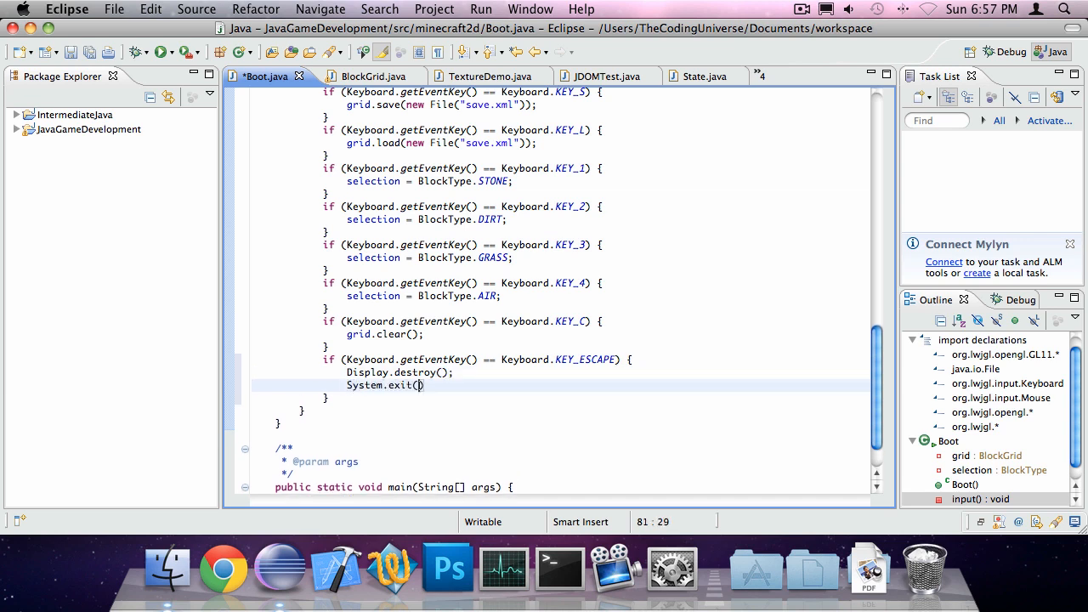
type("0")
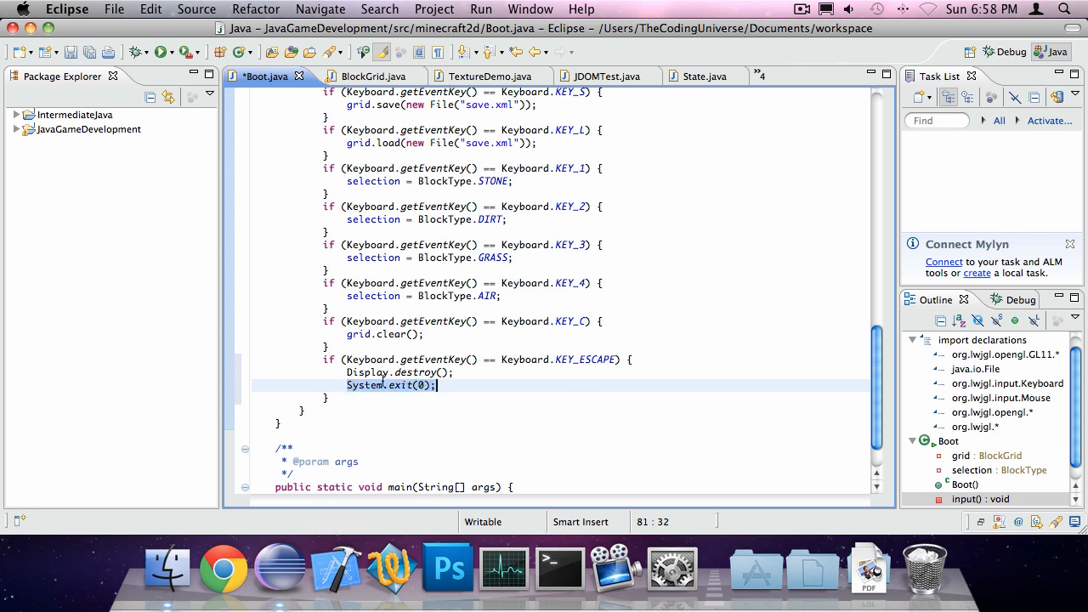
left_click(577, 367)
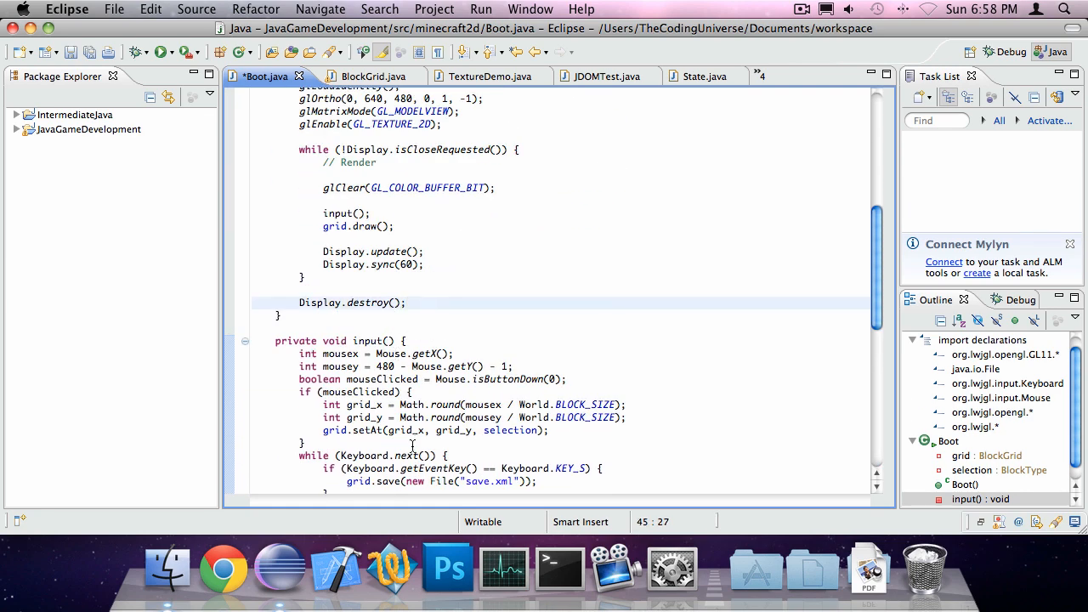
Step: Add System.exit(0); right after Display.destroy() at the end of the render loop
type("System.")
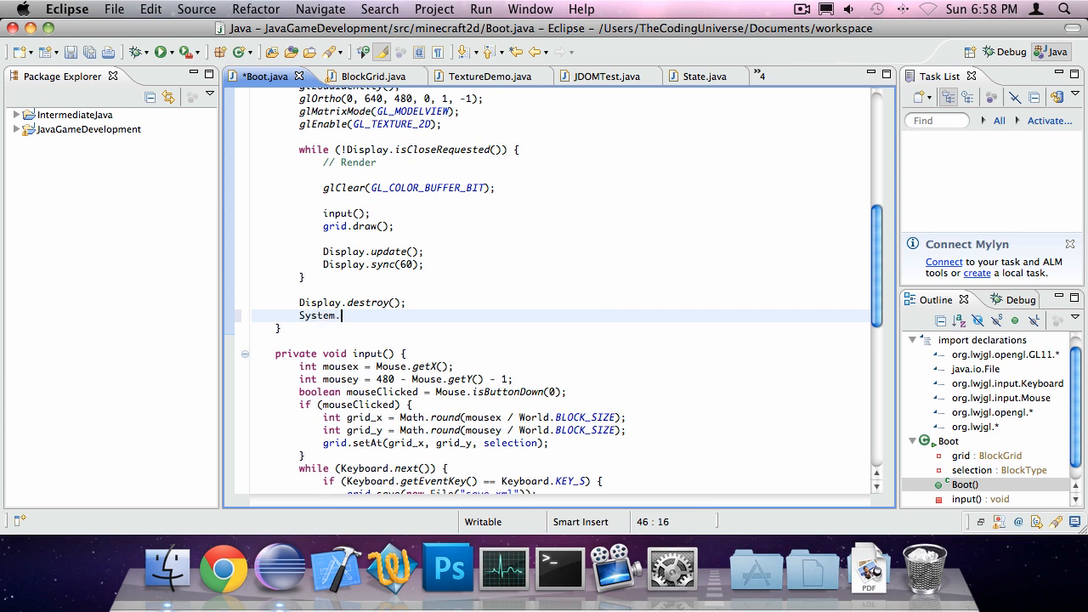
type("exit(0);")
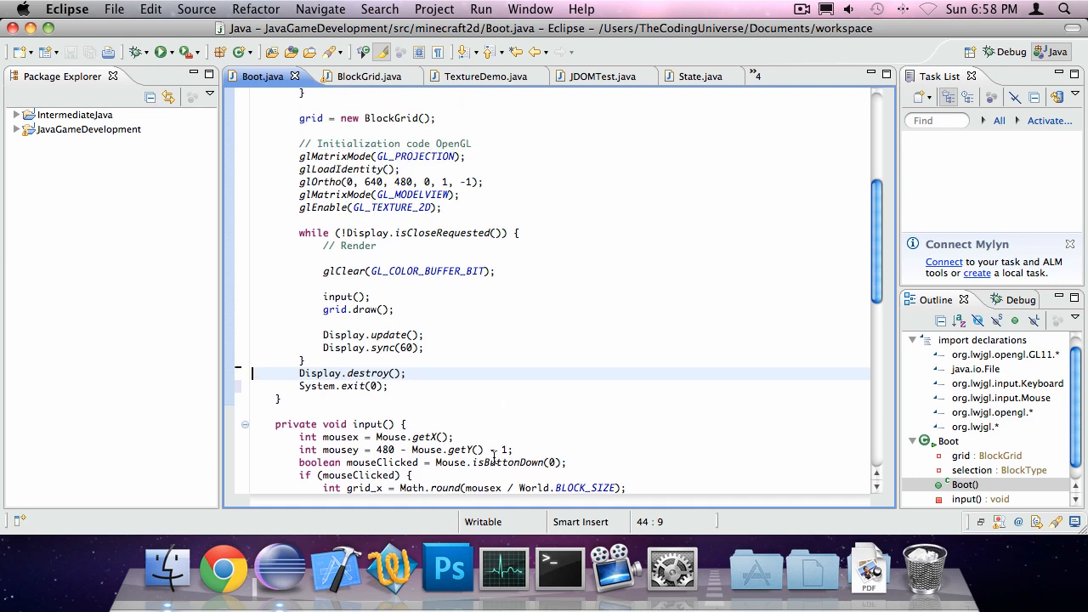
Step: Launch Minecraft 2D, close its window, and launch it again
left_click(163, 51)
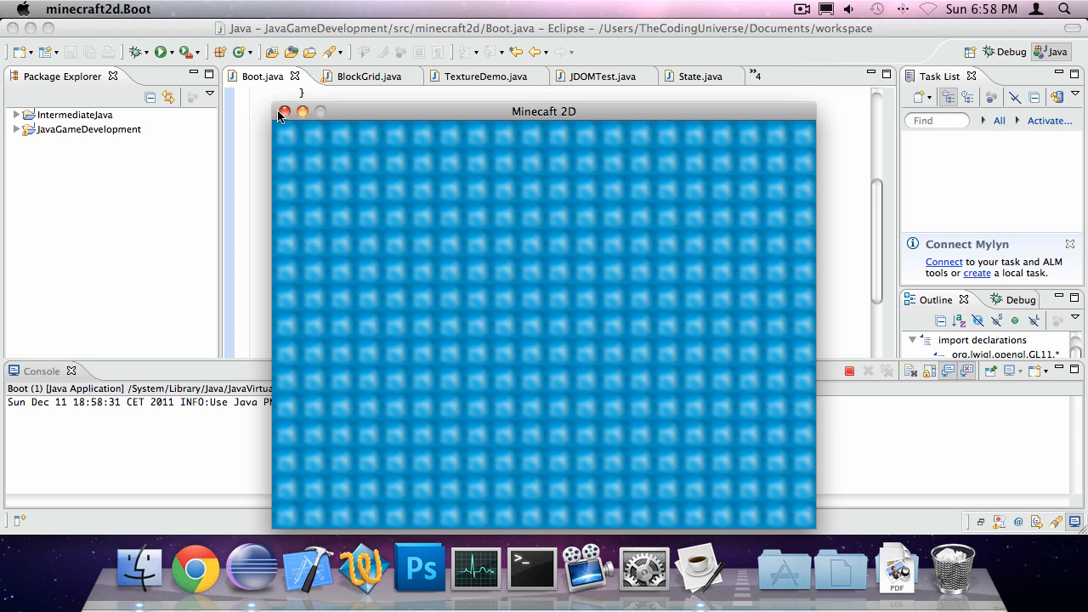
left_click(284, 111)
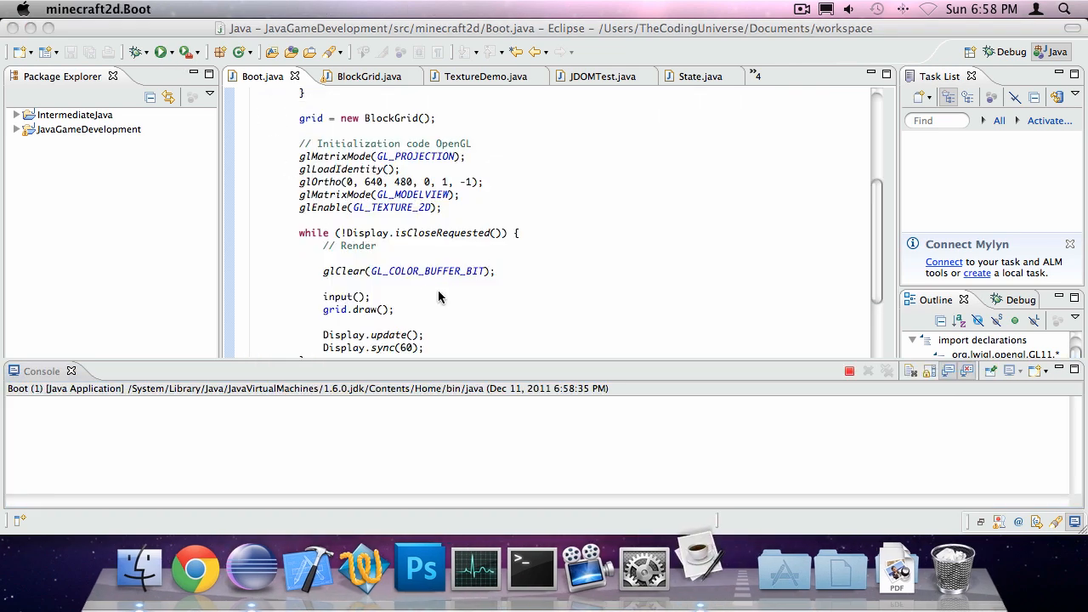
left_click(158, 50)
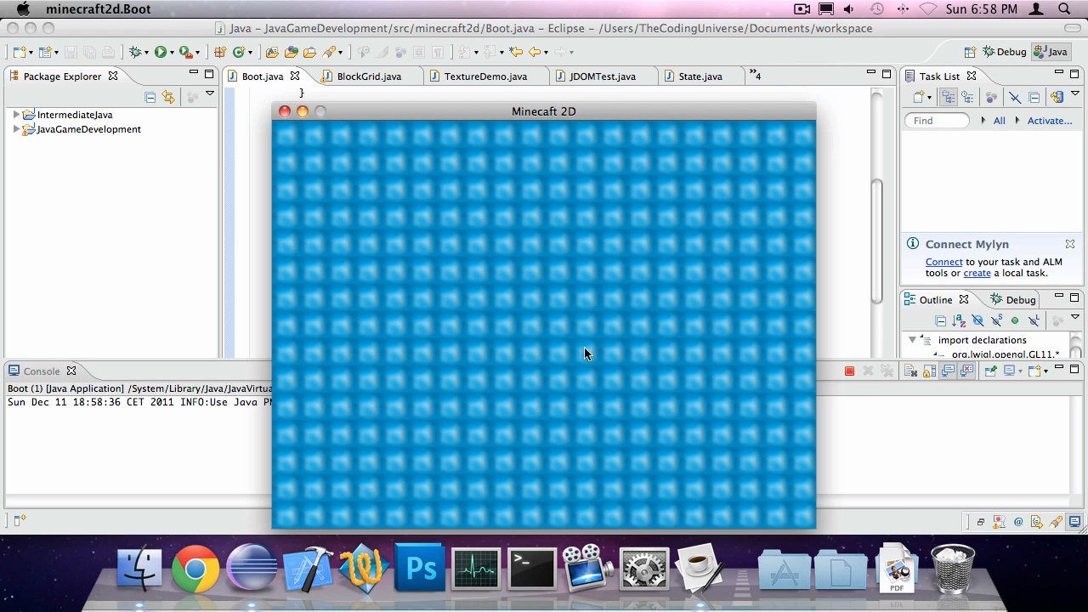